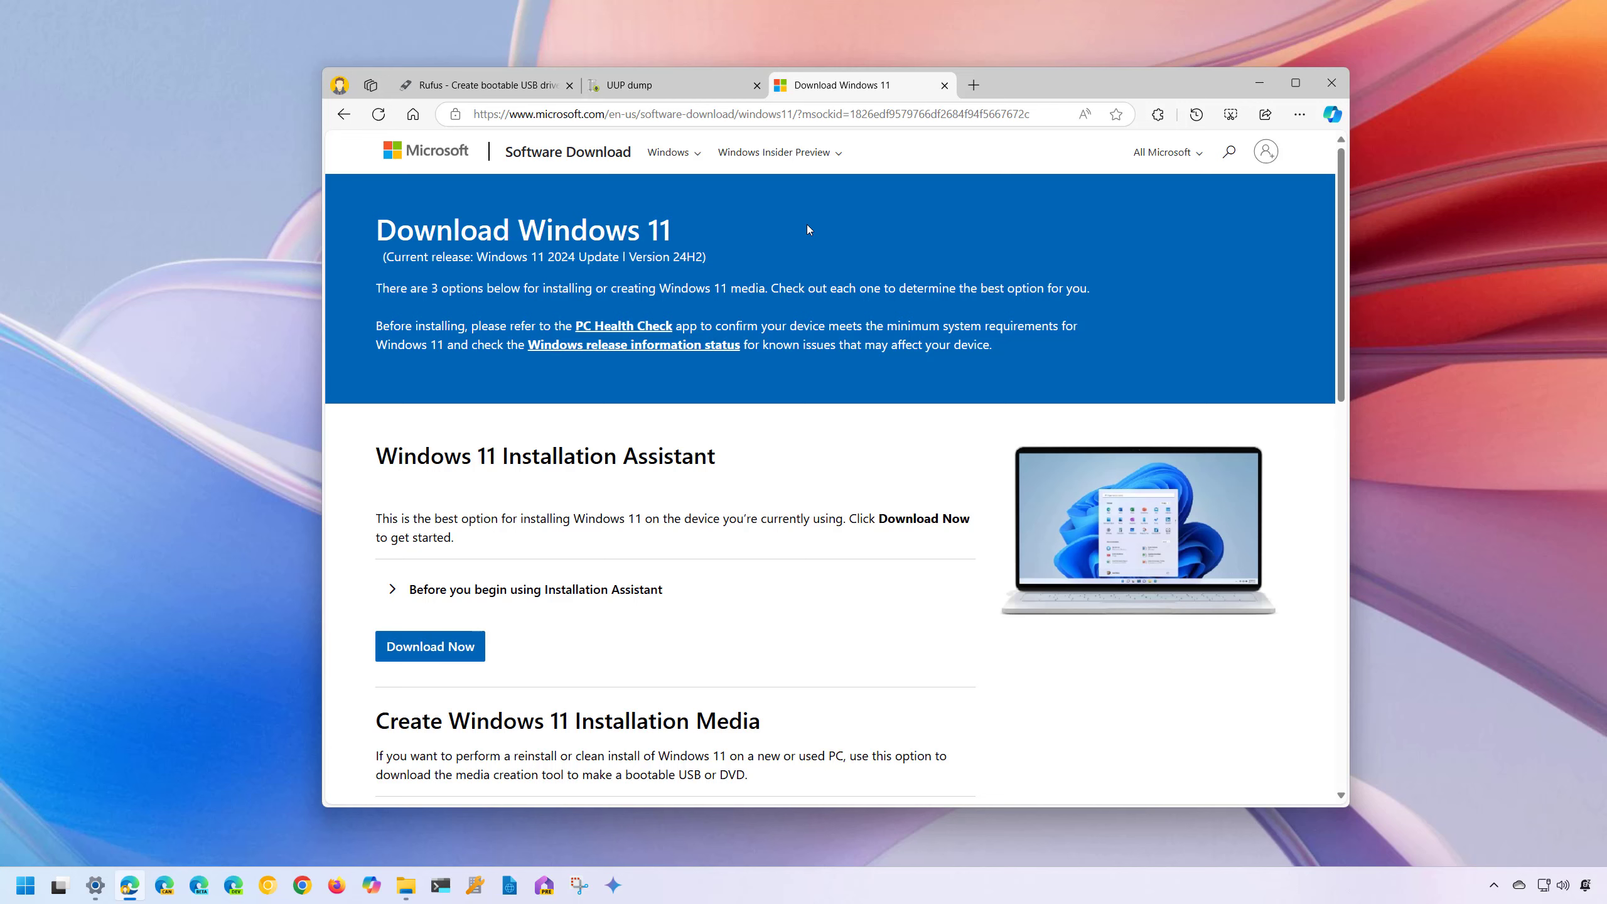
pyautogui.moveTo(937, 442)
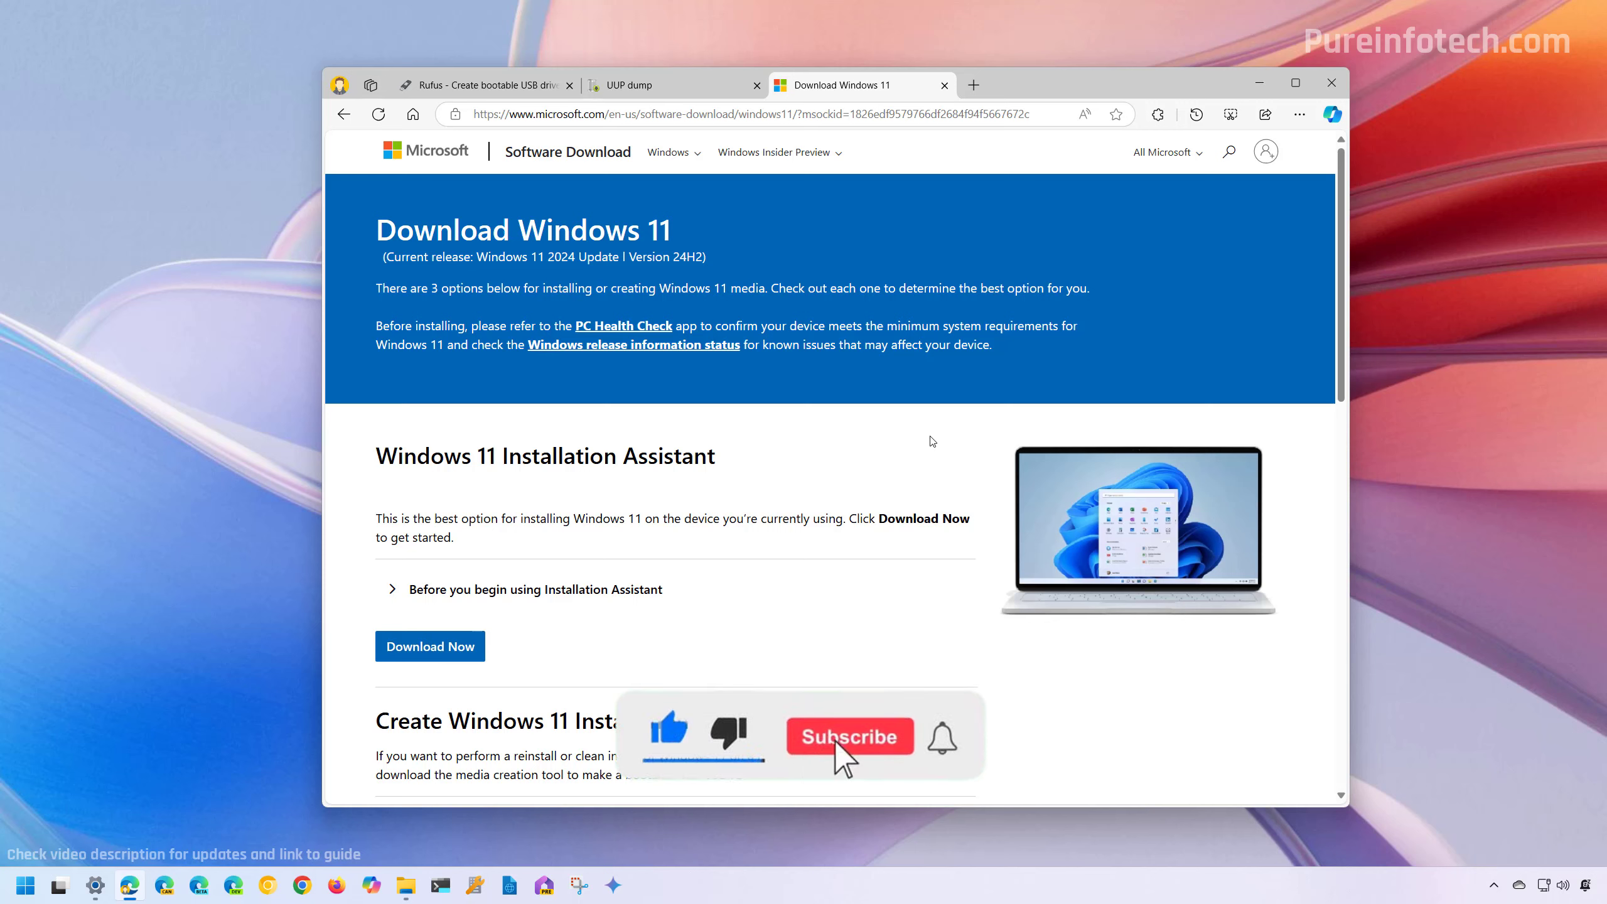
# - Leave the Download Windows 11 page and switch to the UUP dump site
pyautogui.click(848, 738)
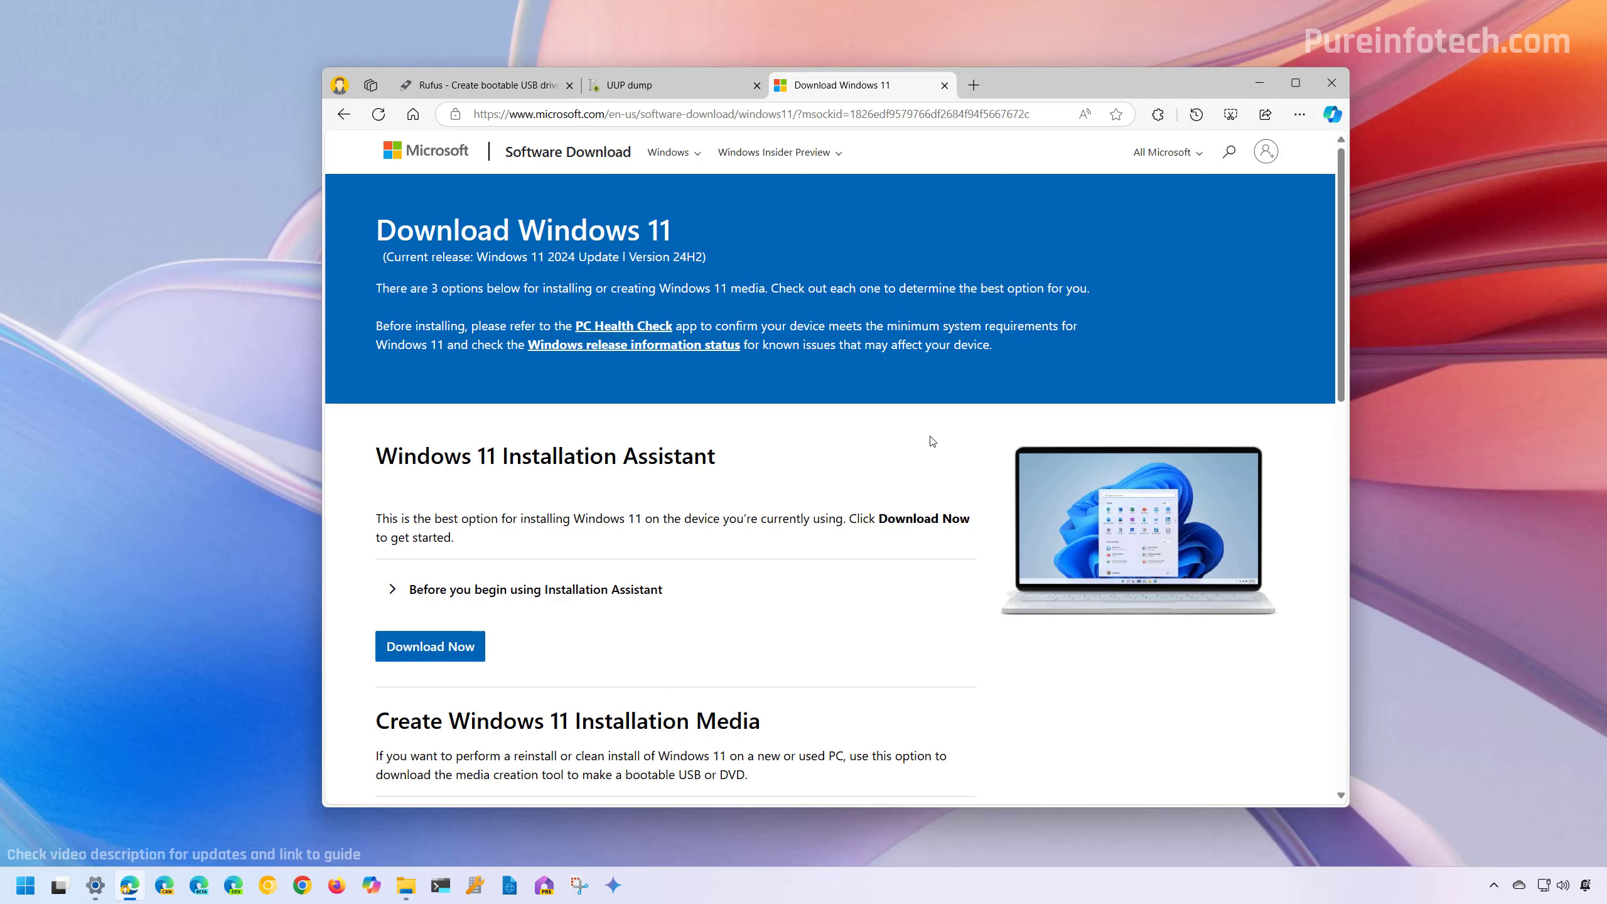
pyautogui.click(661, 86)
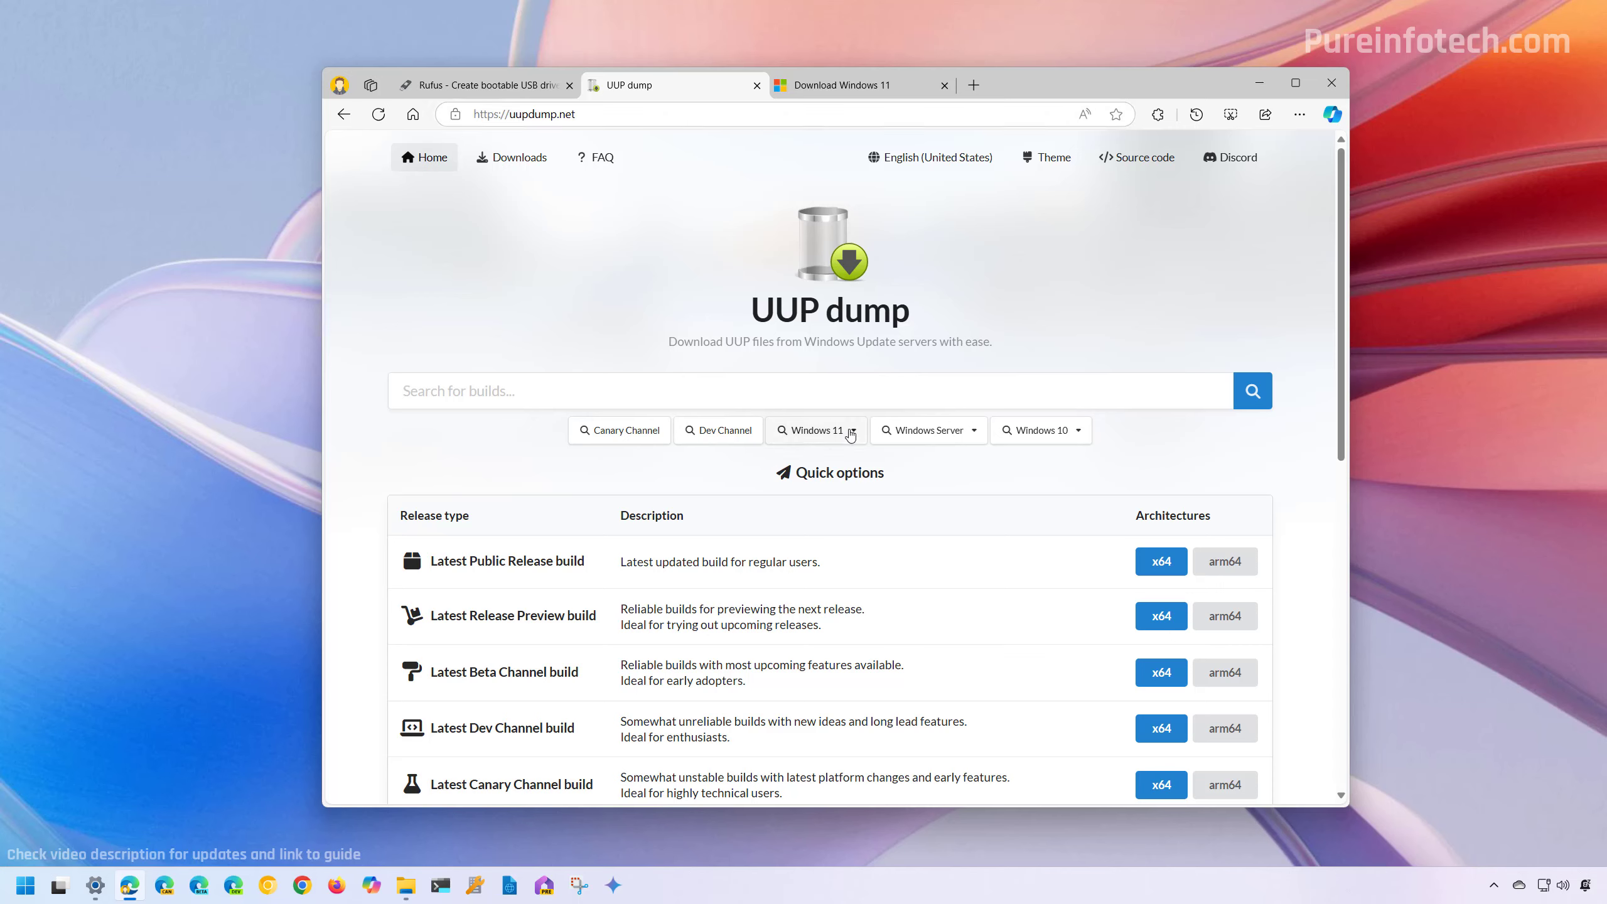
# - Browse the known Windows 11 version 23H2 builds from the Windows 11 release list
pyautogui.click(846, 429)
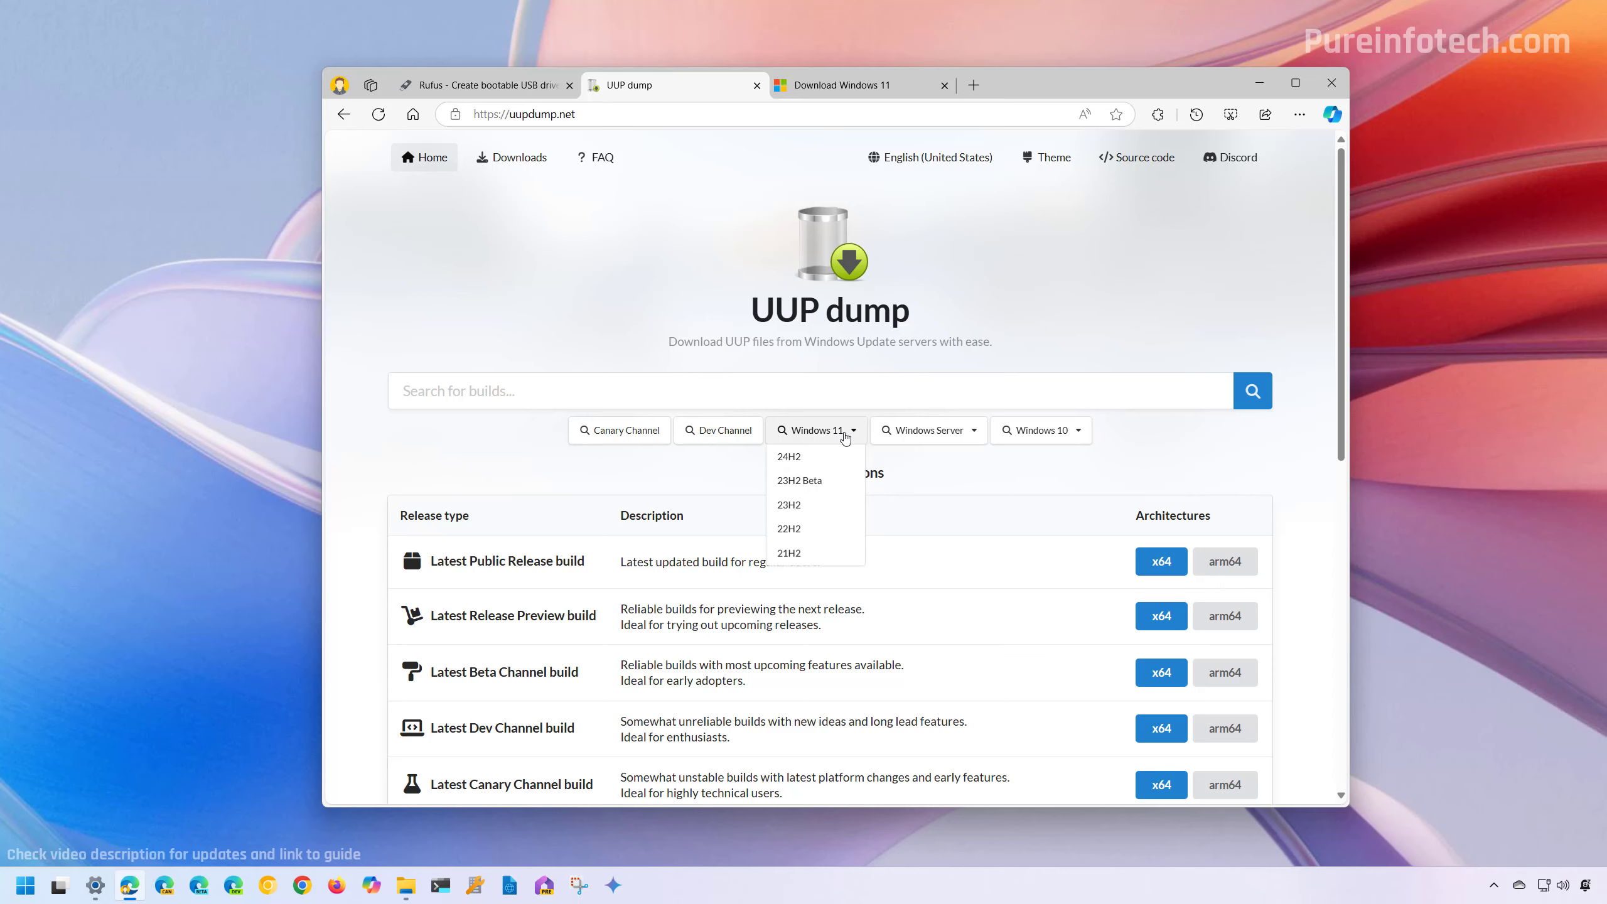
pyautogui.moveTo(815, 513)
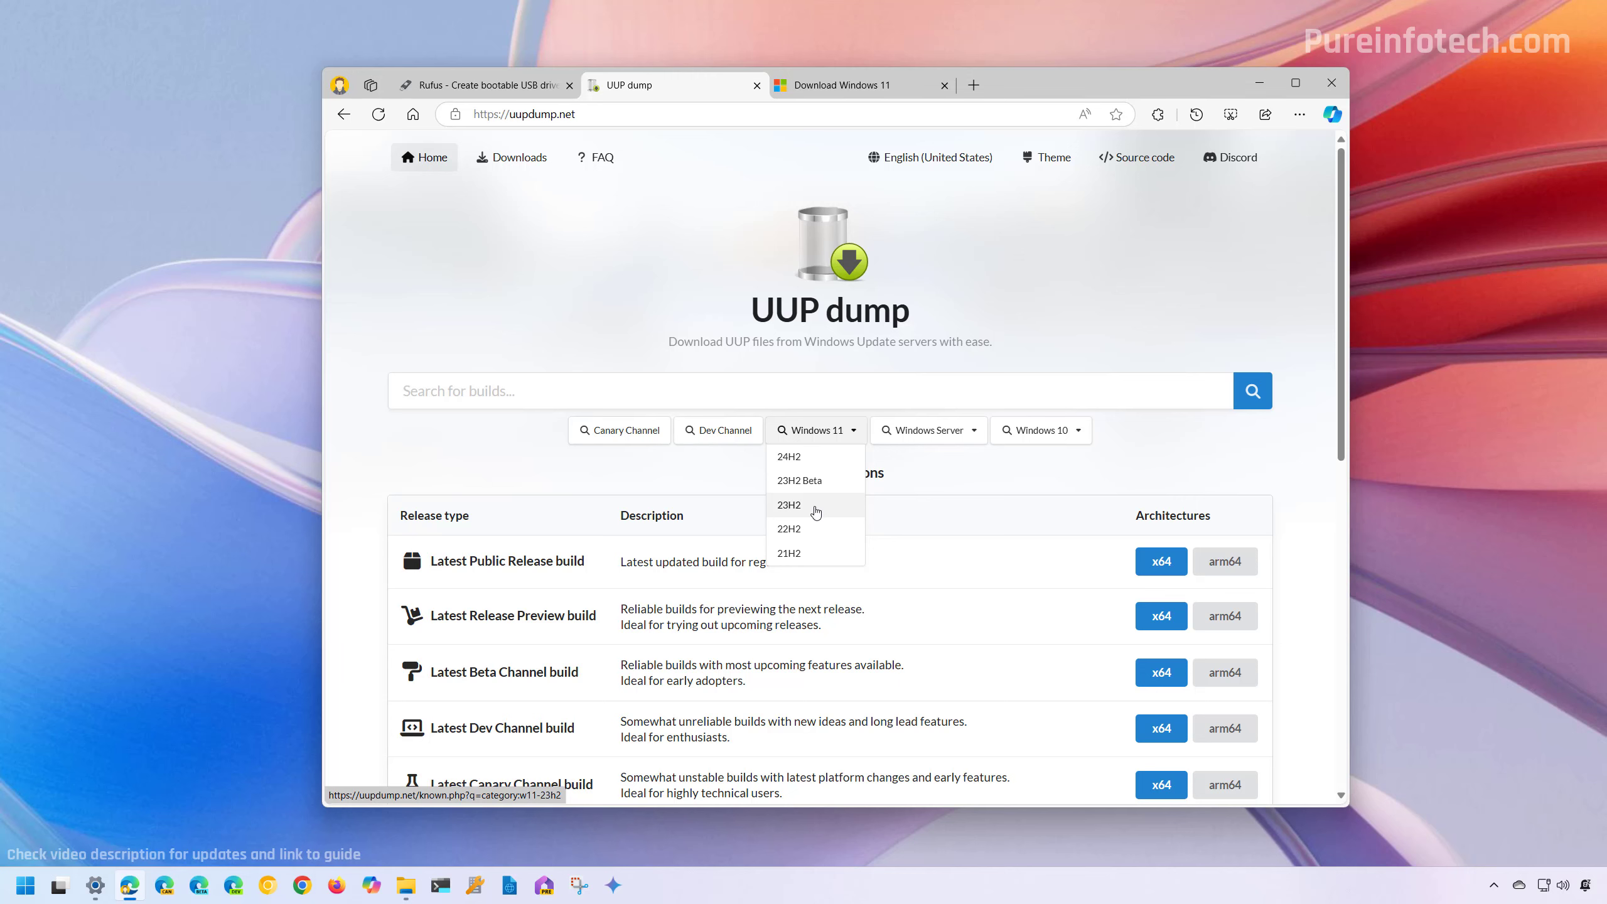
pyautogui.click(788, 504)
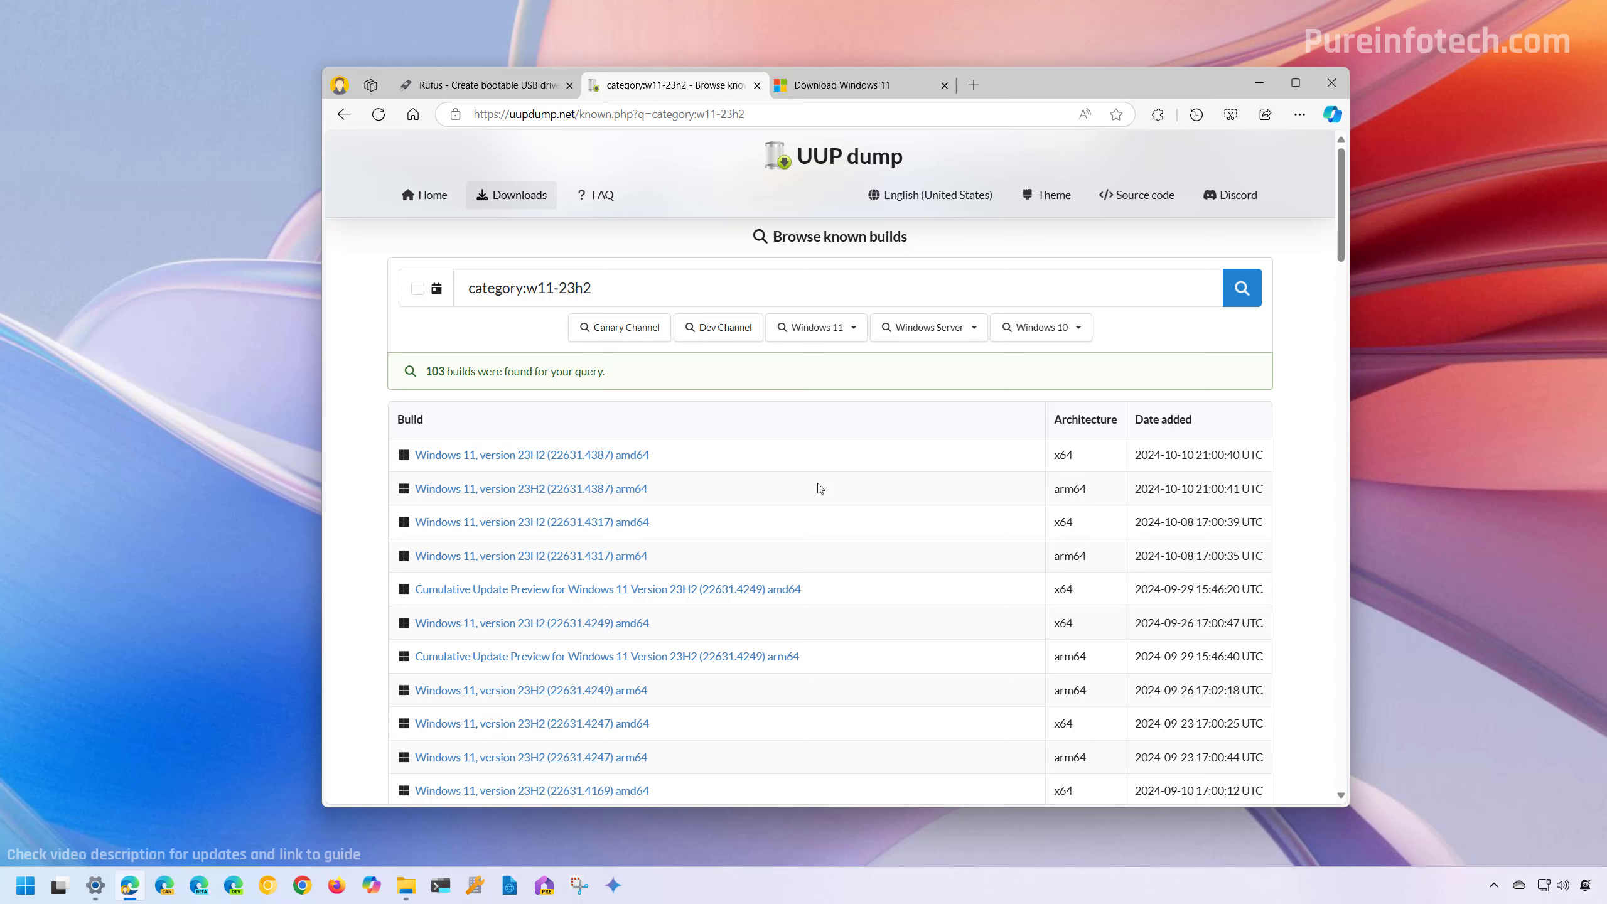
pyautogui.moveTo(791, 455)
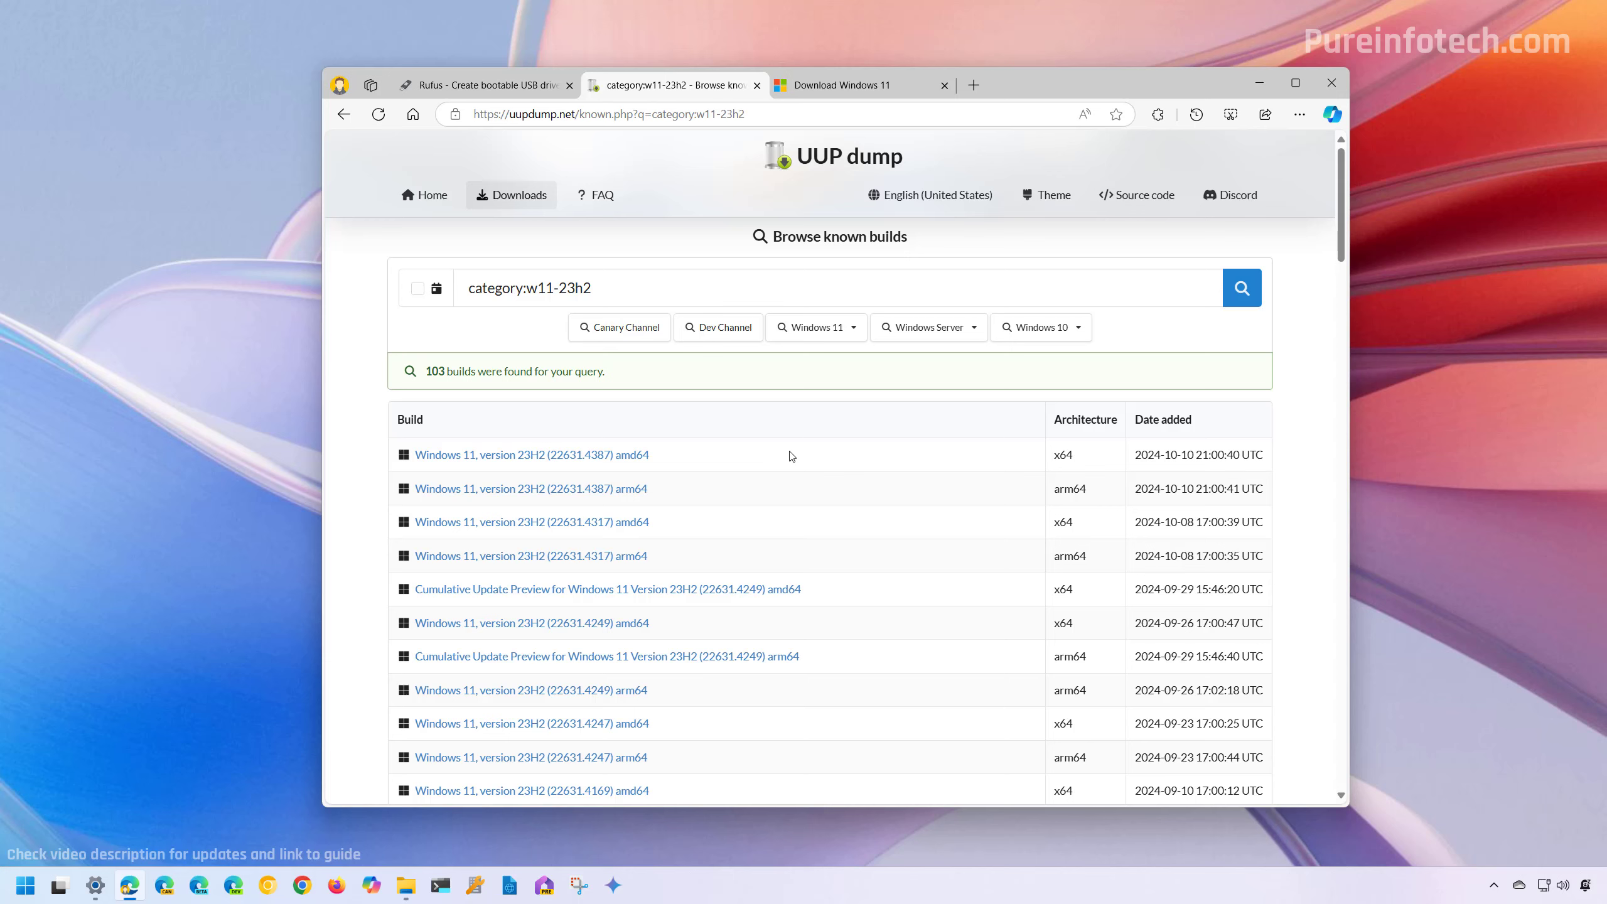
pyautogui.moveTo(1078, 457)
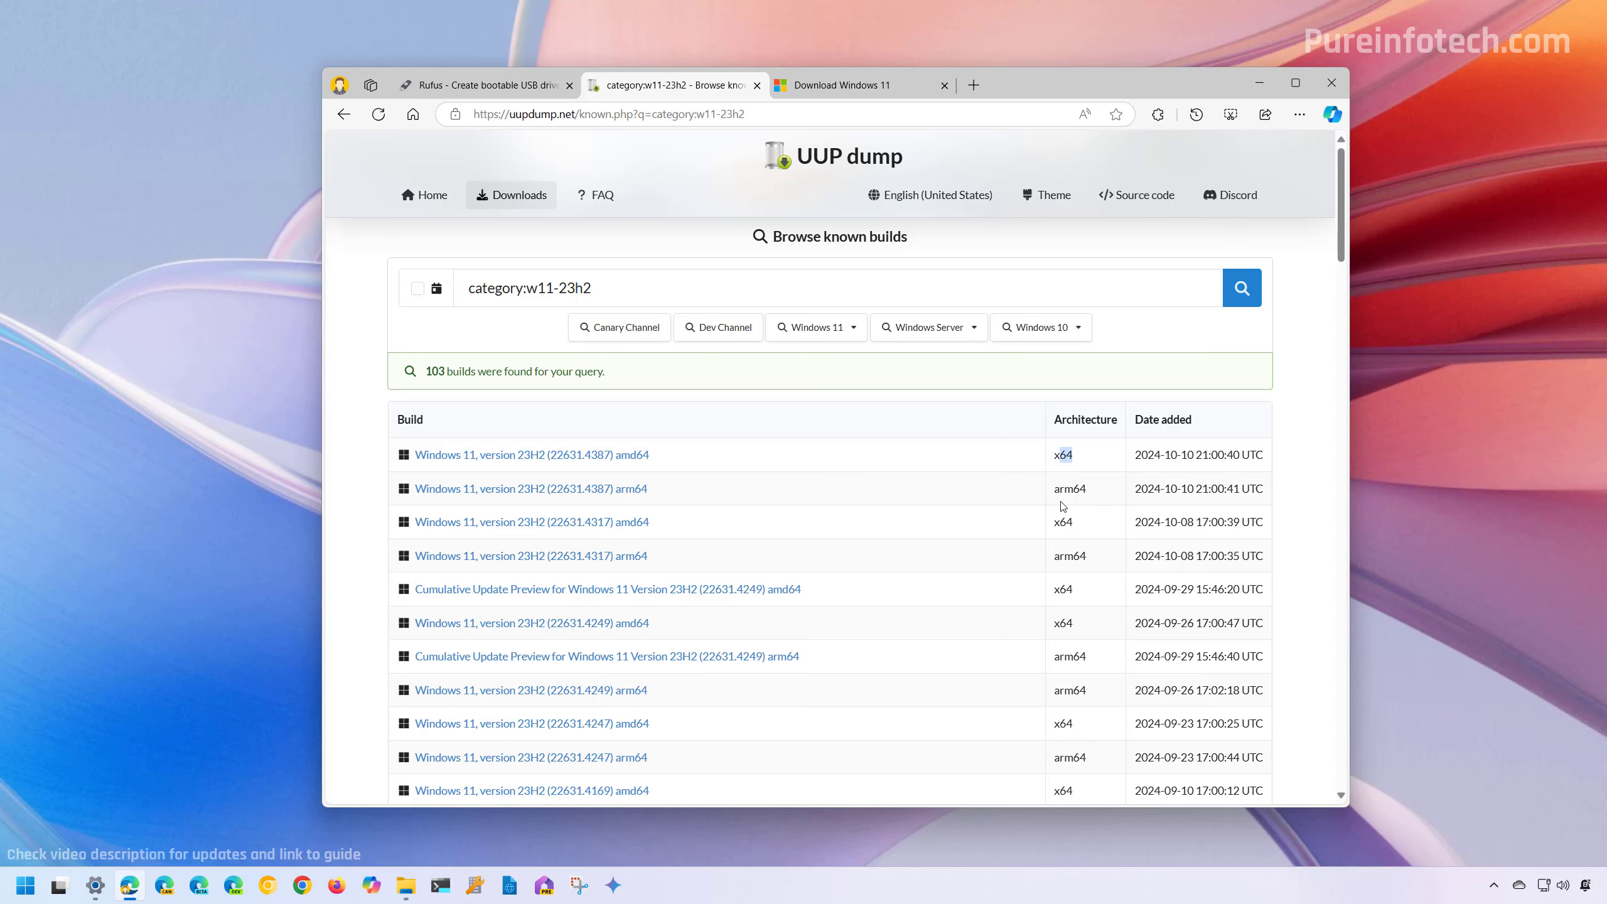
# - Pick the newest x64 build, Windows 11 version 23H2 (22631.4387) amd64
pyautogui.doubleClick(1062, 455)
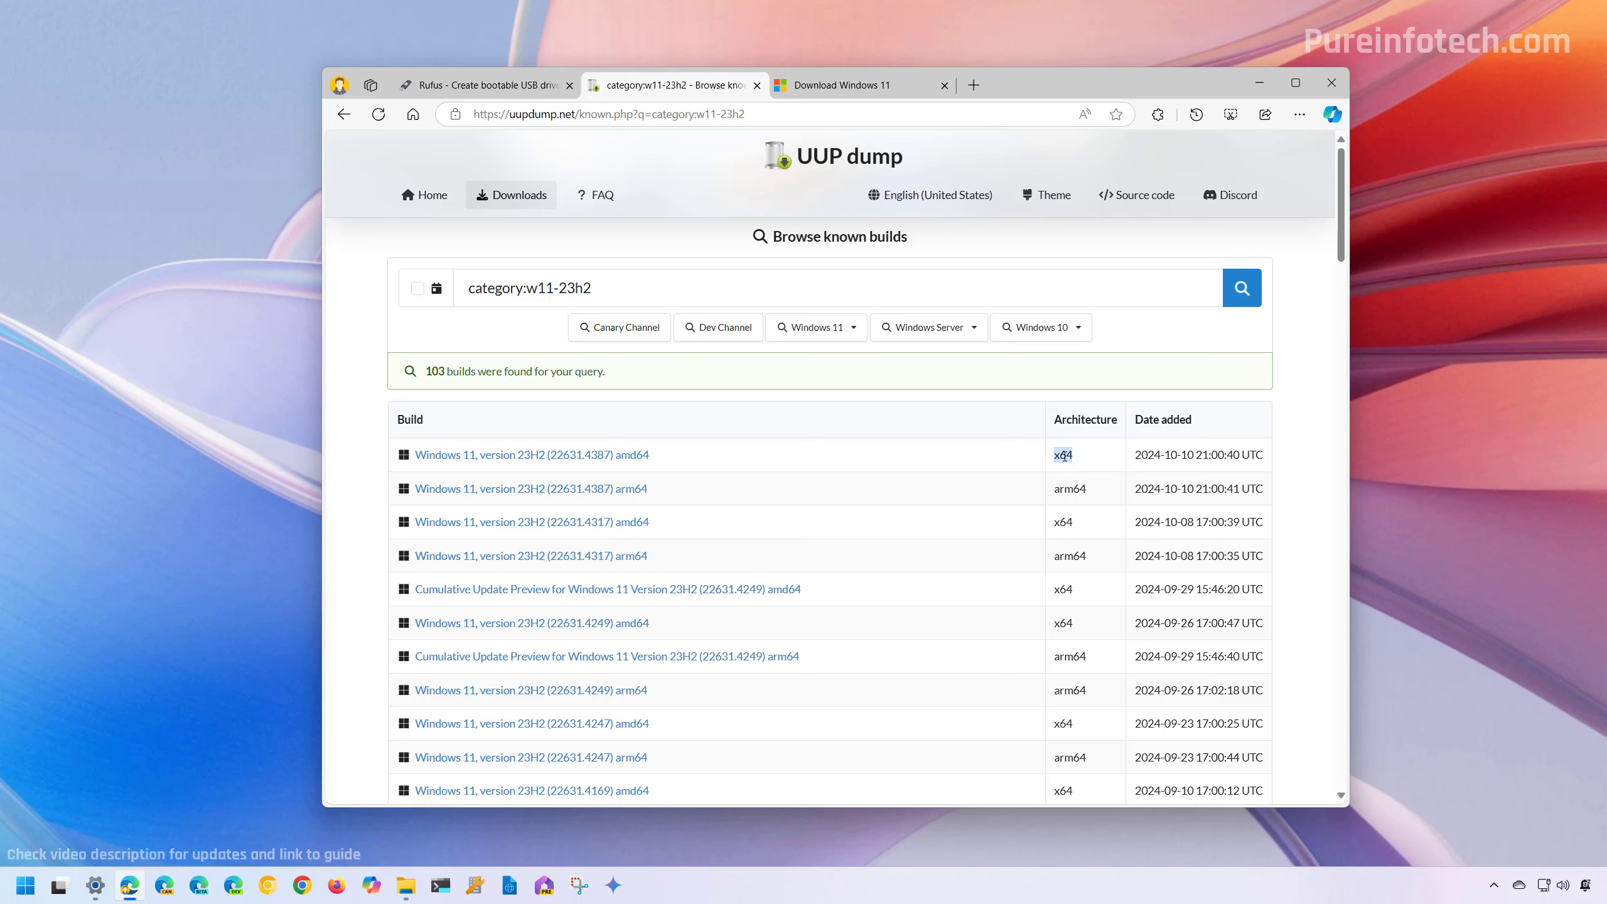
pyautogui.moveTo(555, 455)
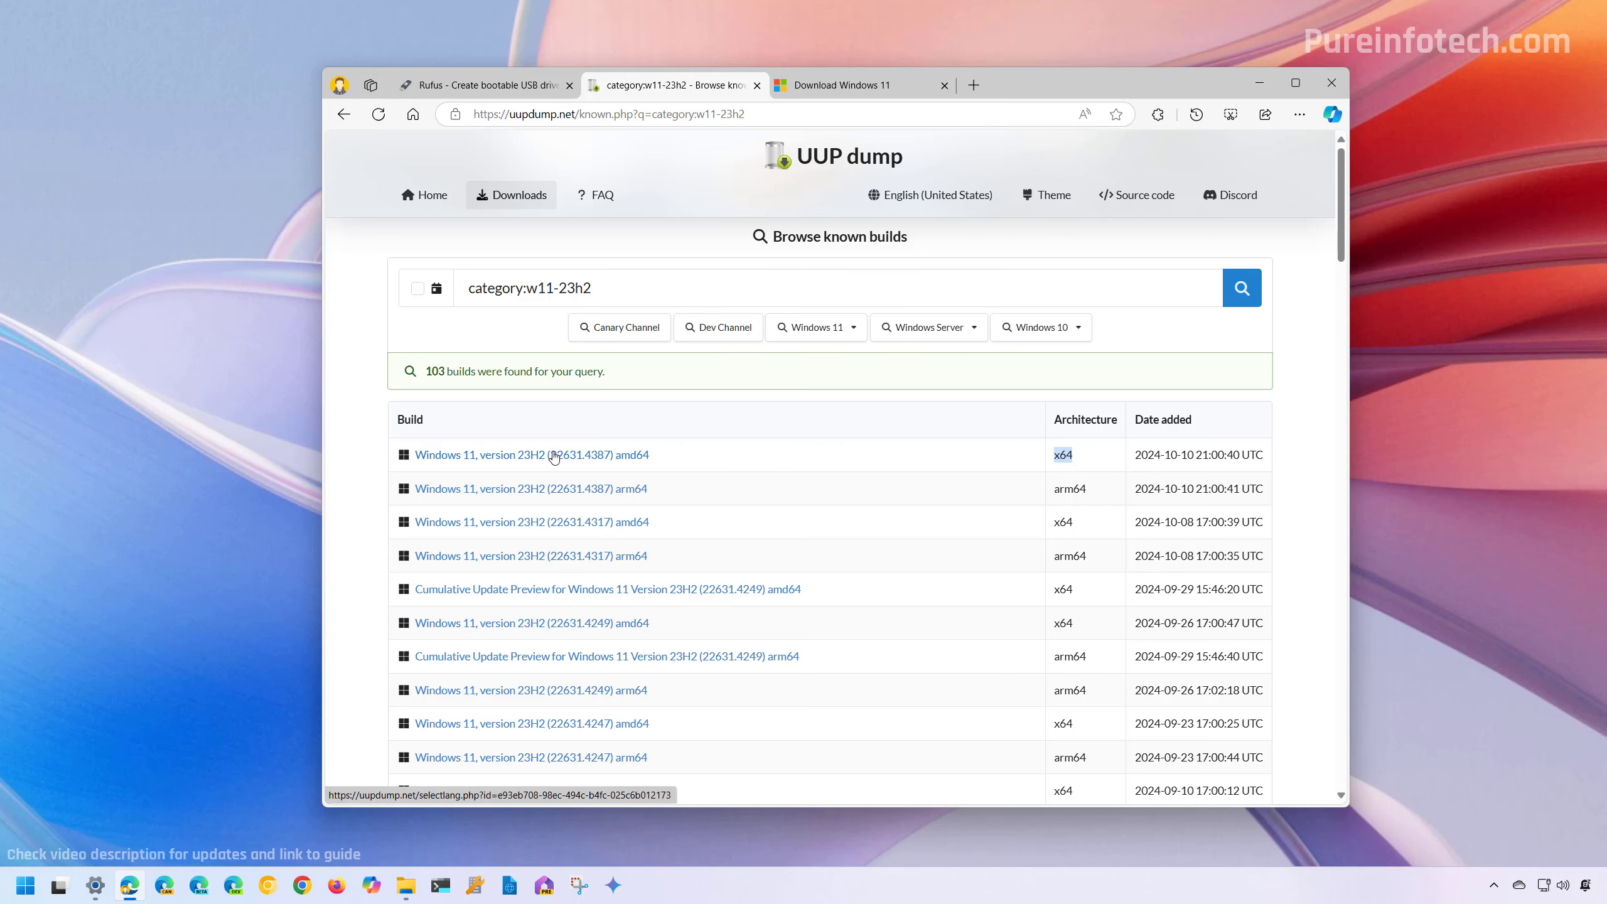
pyautogui.click(533, 454)
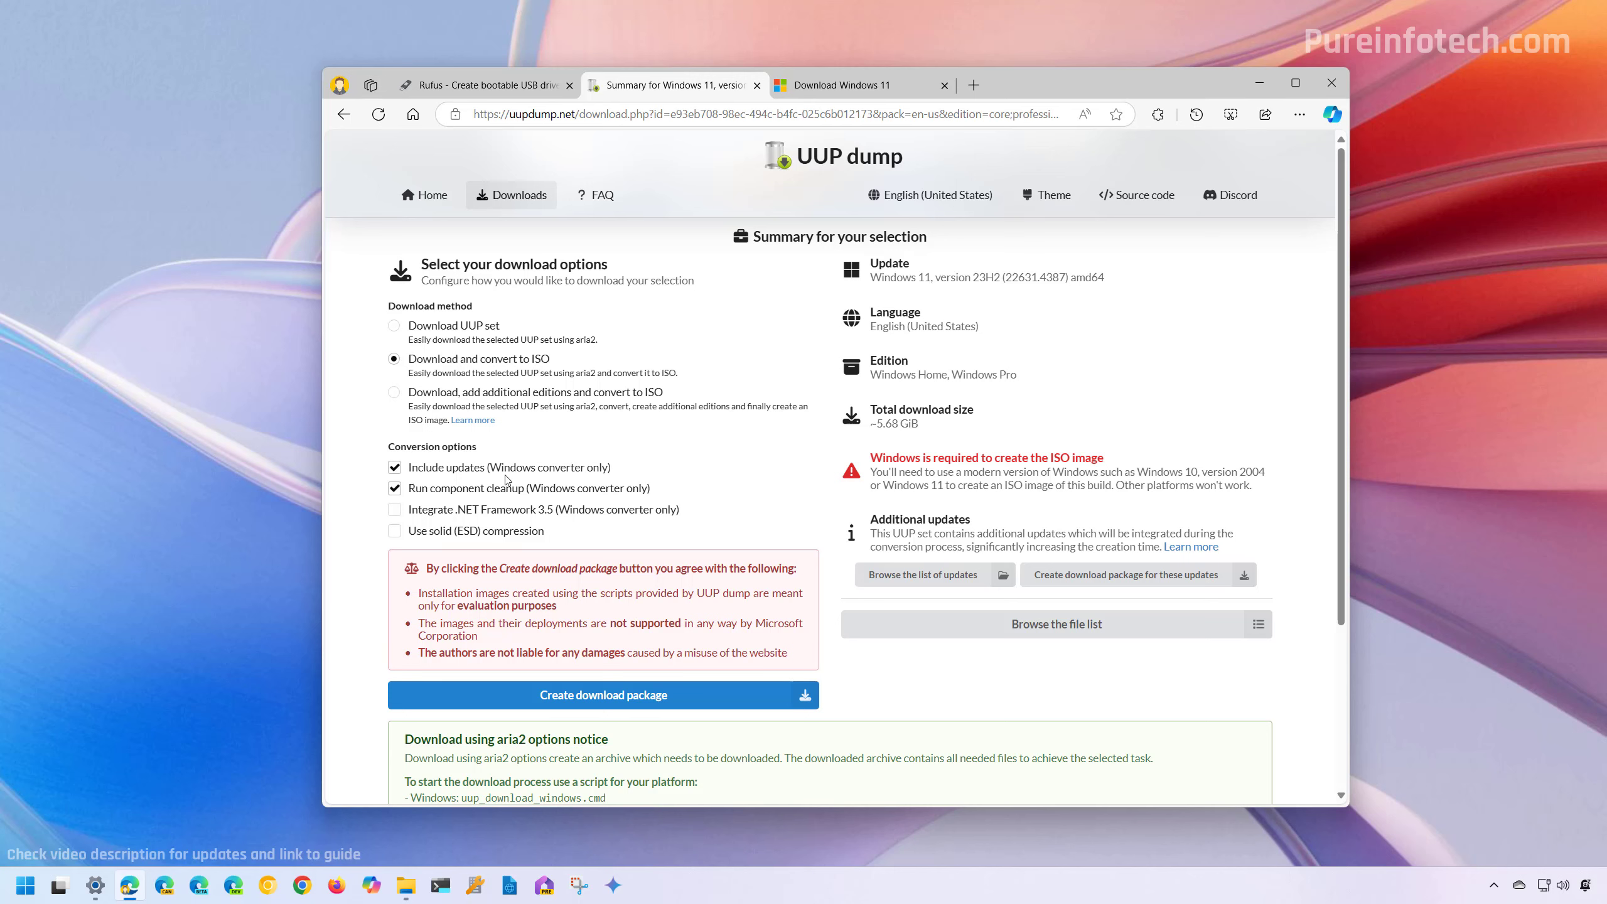
pyautogui.moveTo(522, 500)
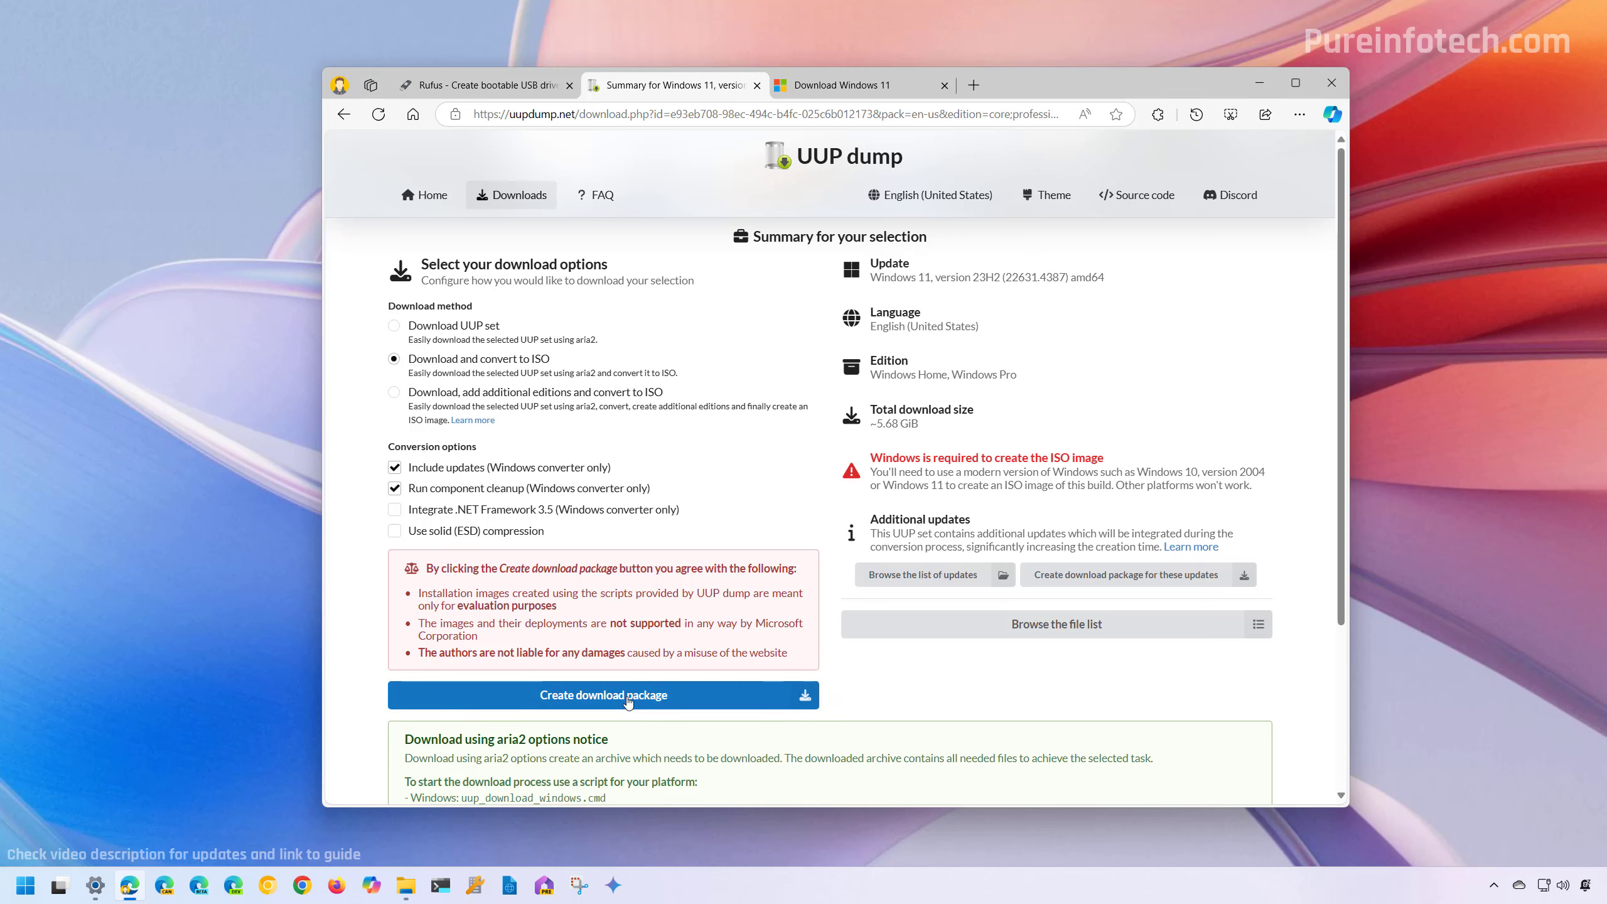
# - Create the download-and-convert-to-ISO package for build 22631.4387 with Home and Pro
pyautogui.click(625, 695)
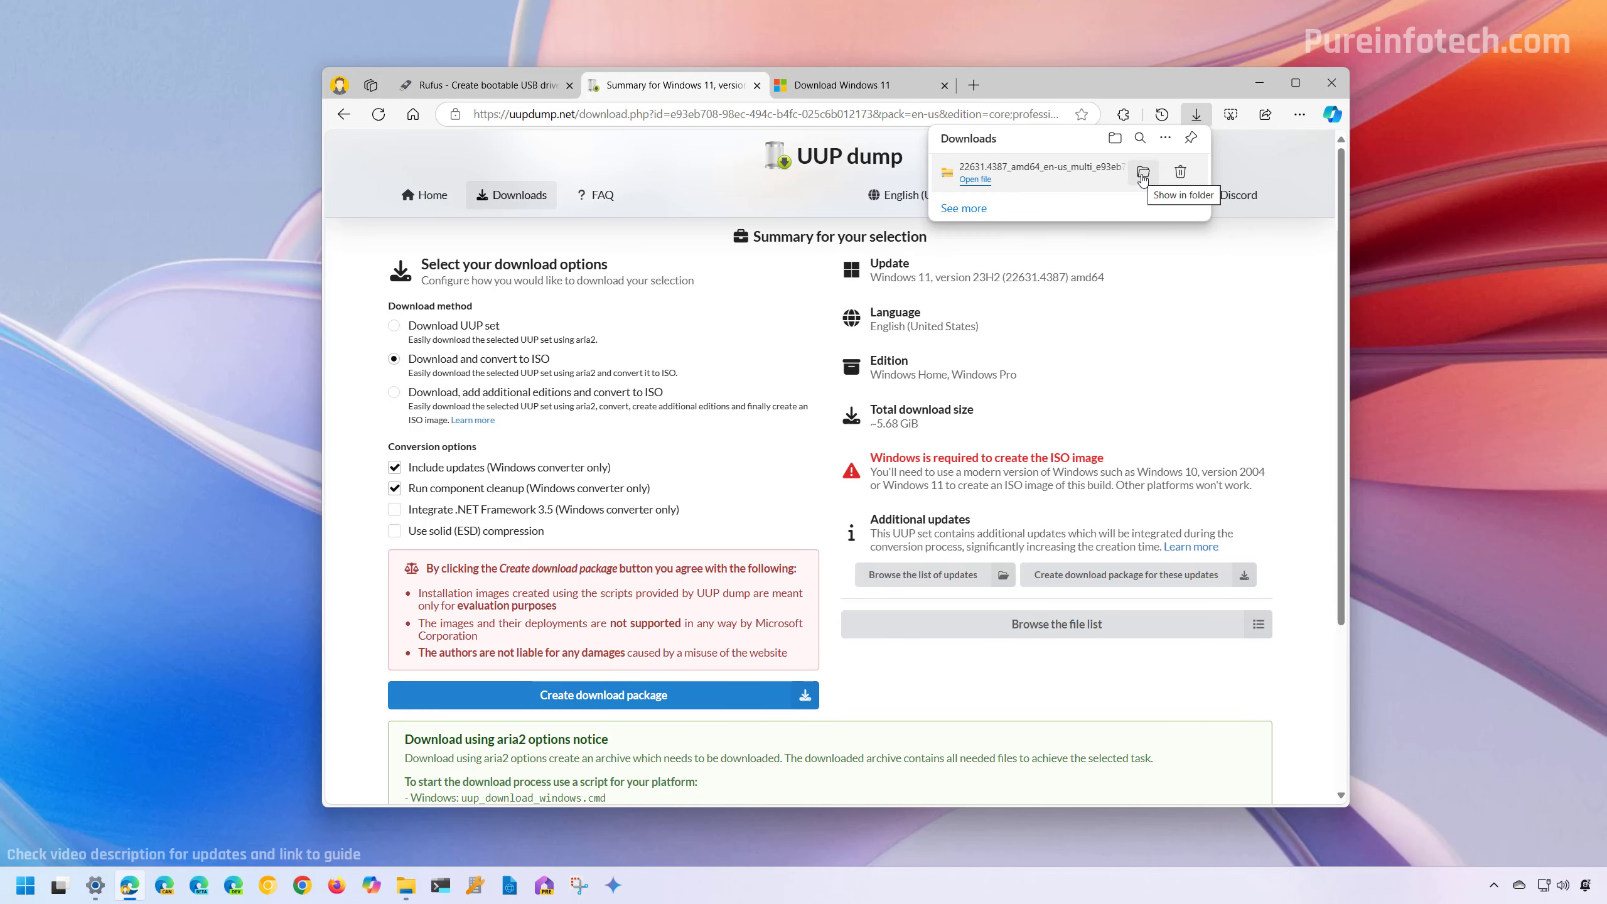
# - Extract the downloaded package into its own folder in Downloads
pyautogui.click(1142, 172)
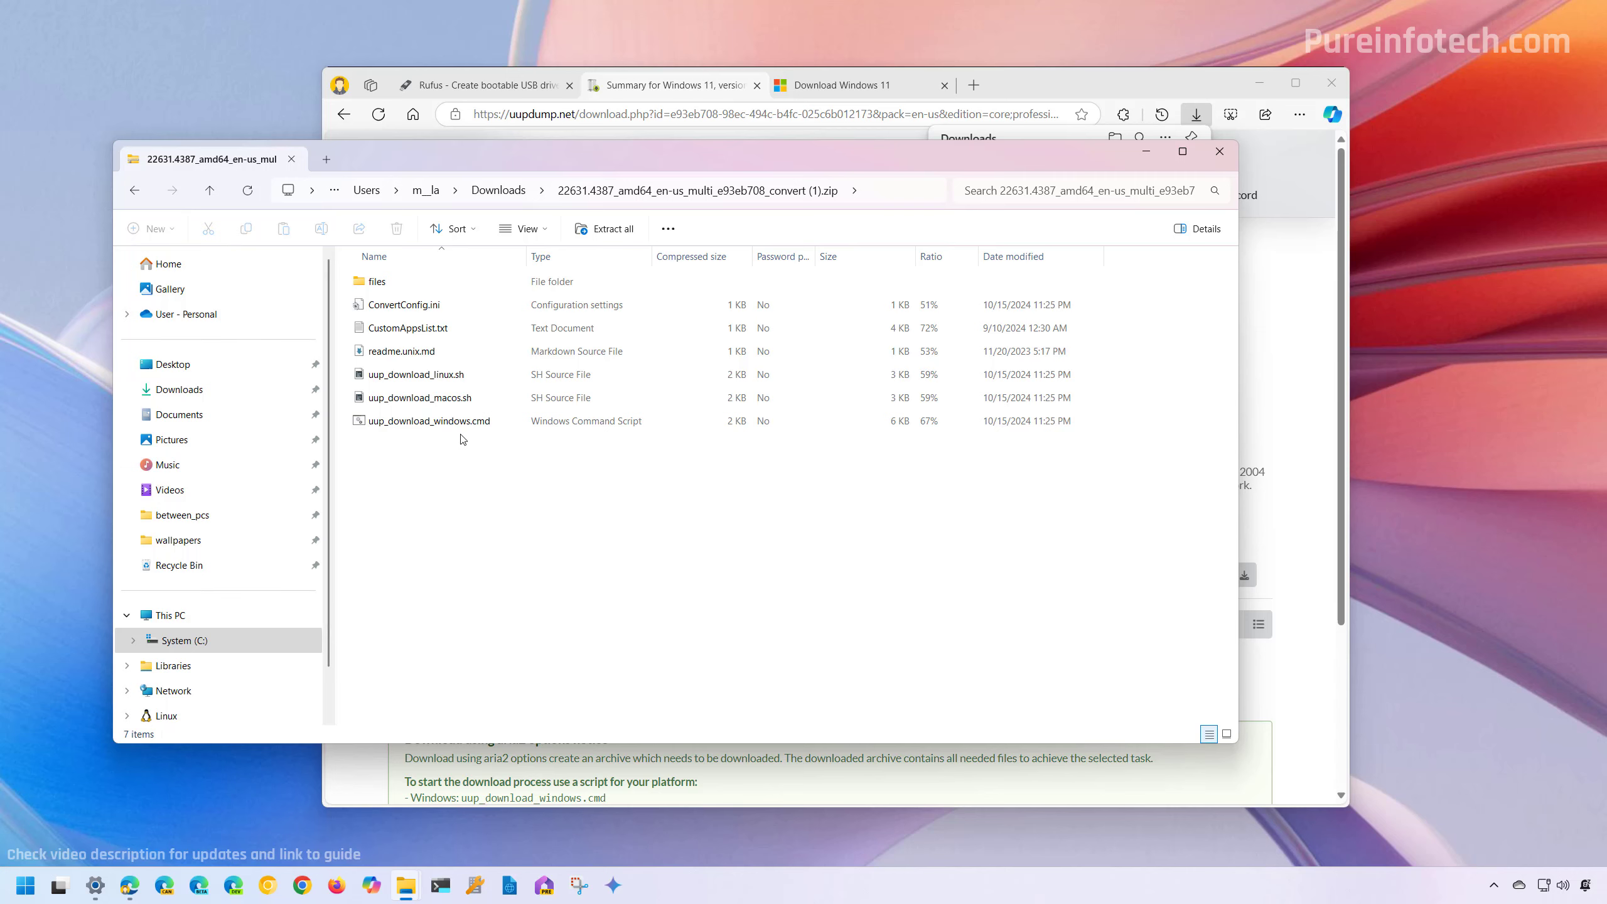
pyautogui.click(605, 228)
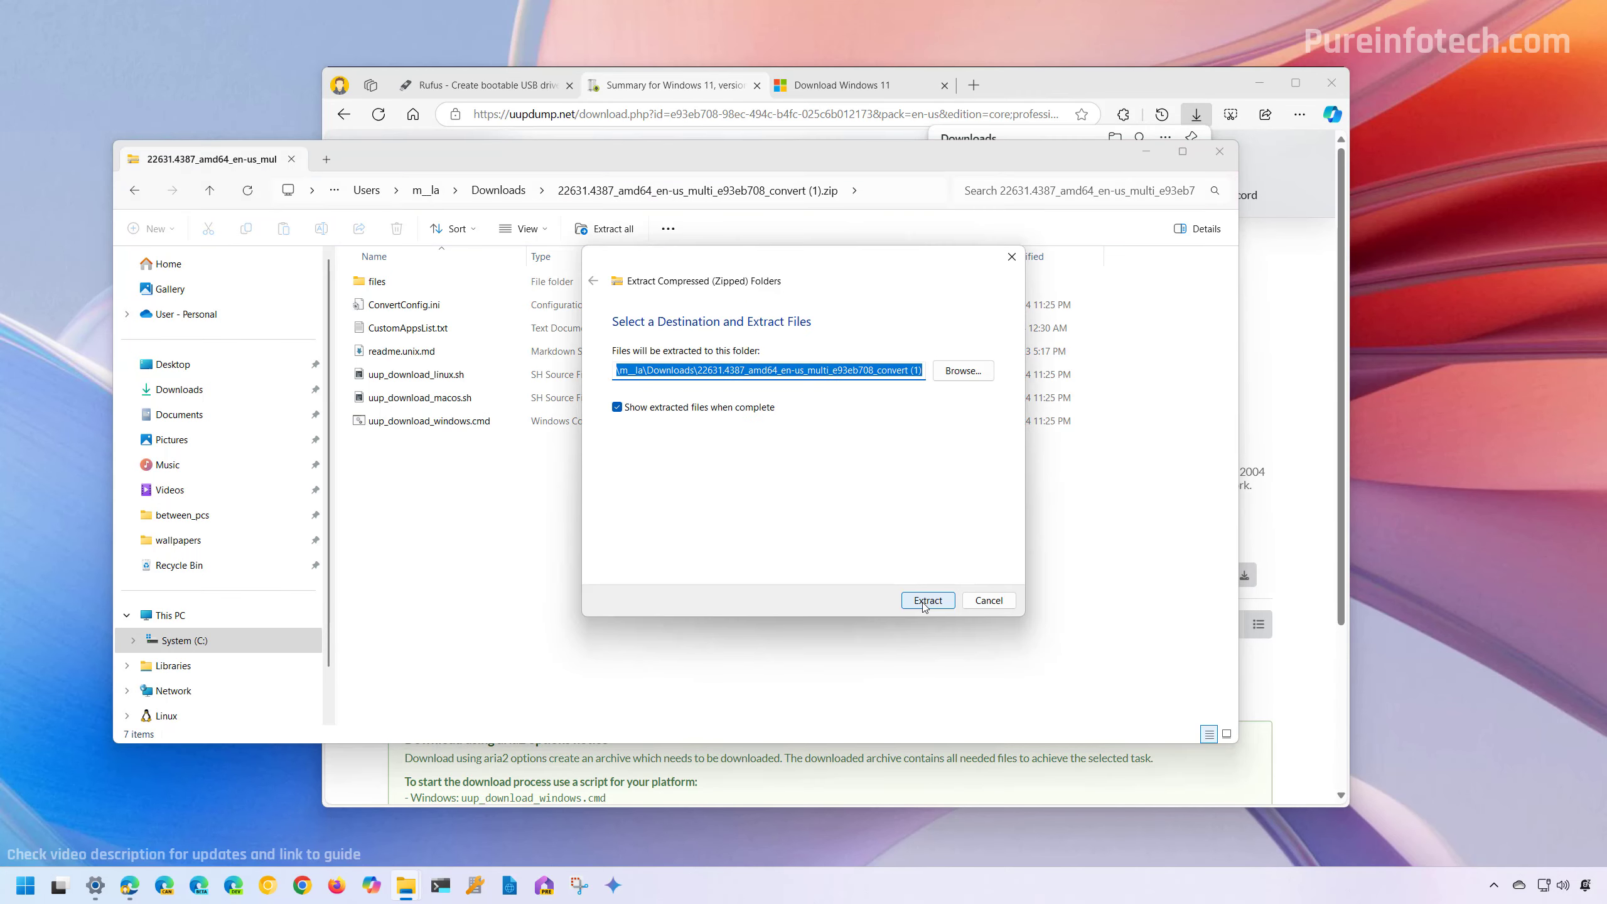
pyautogui.click(928, 600)
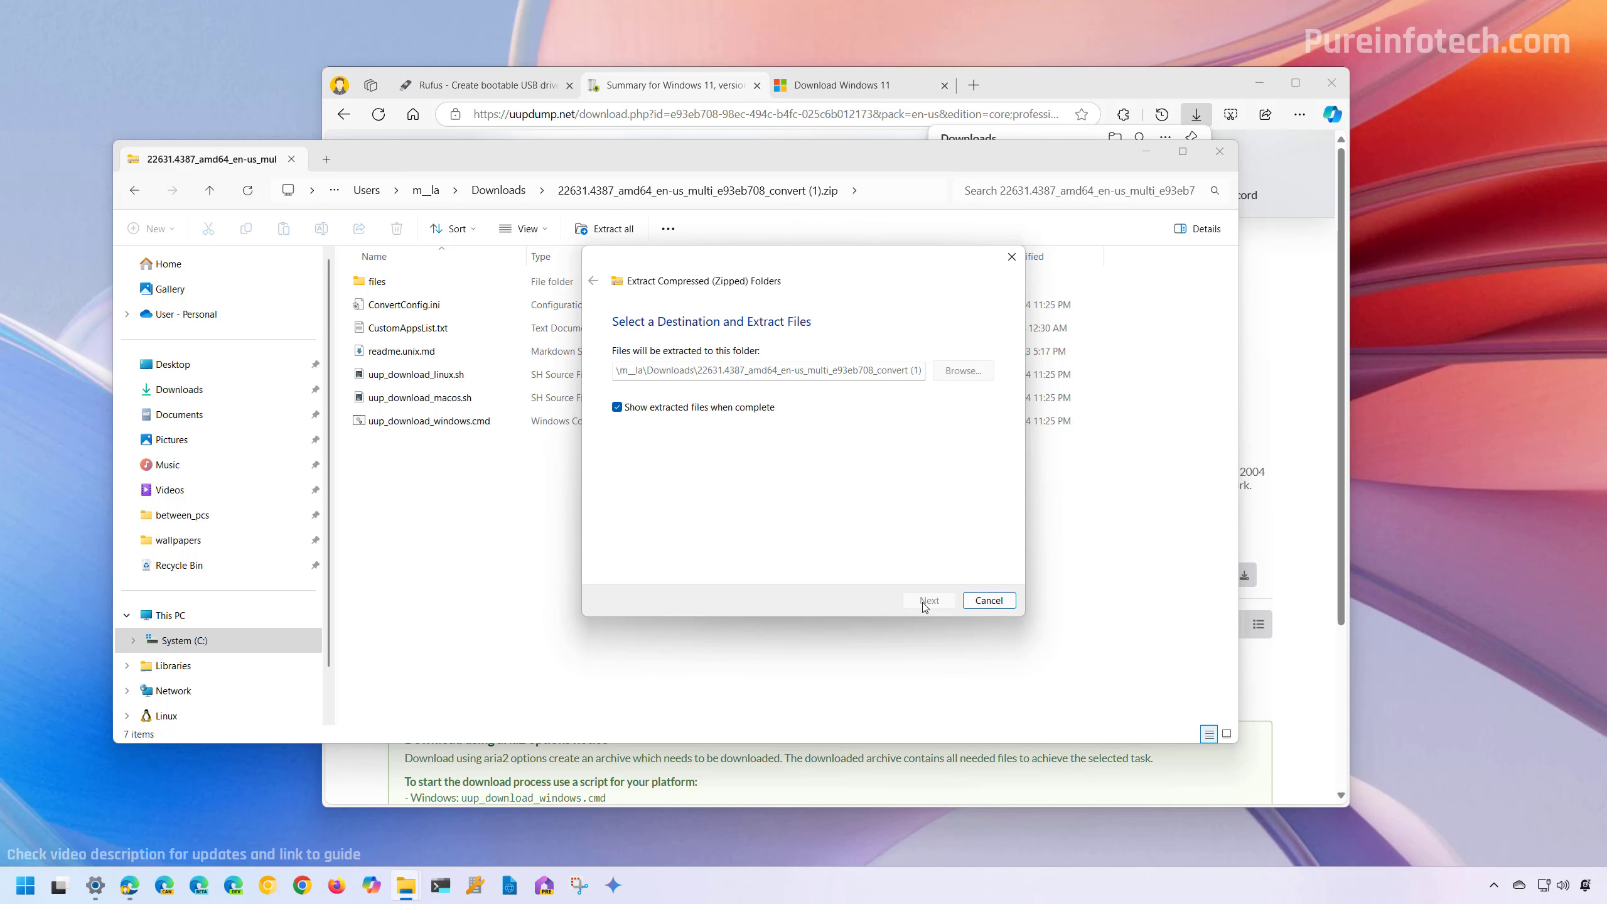
pyautogui.click(929, 600)
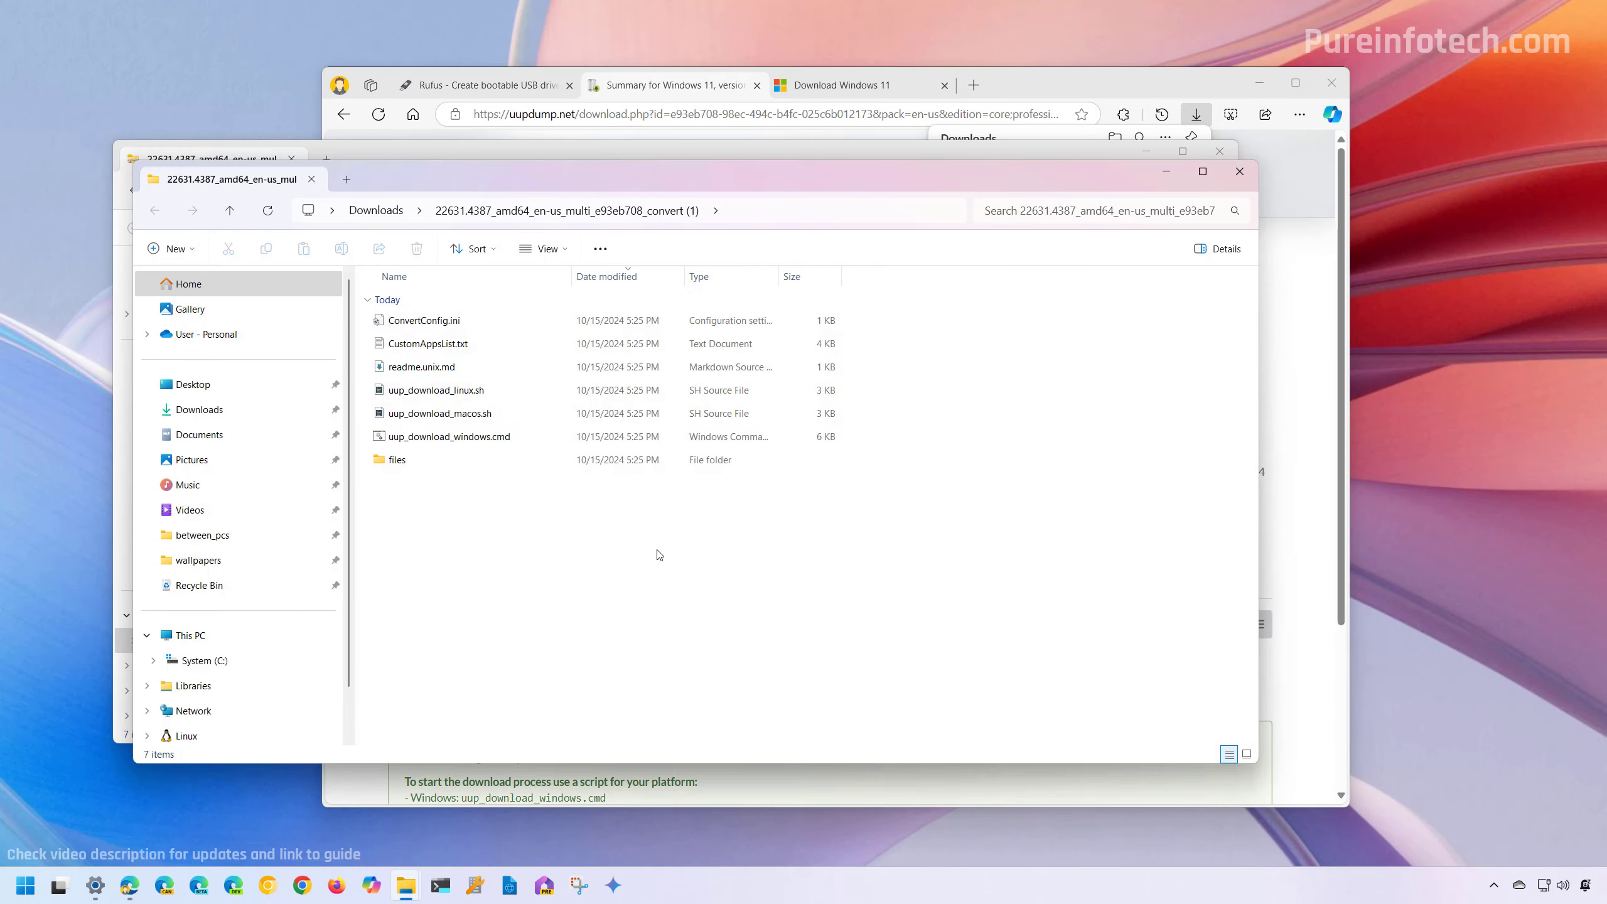
pyautogui.moveTo(514, 527)
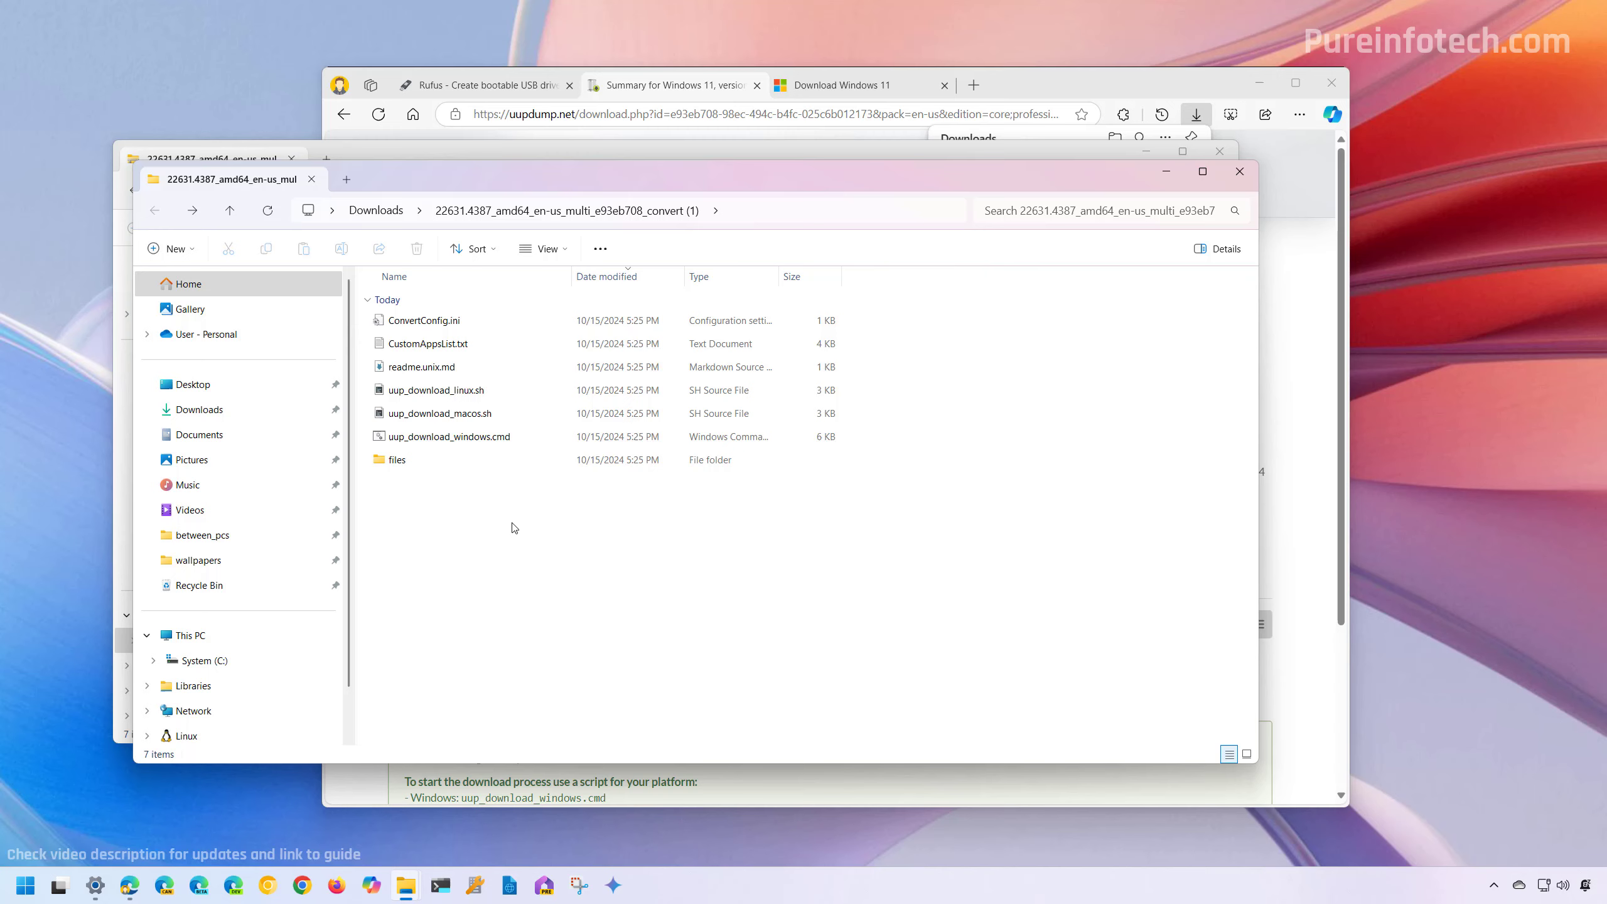
pyautogui.moveTo(512, 530)
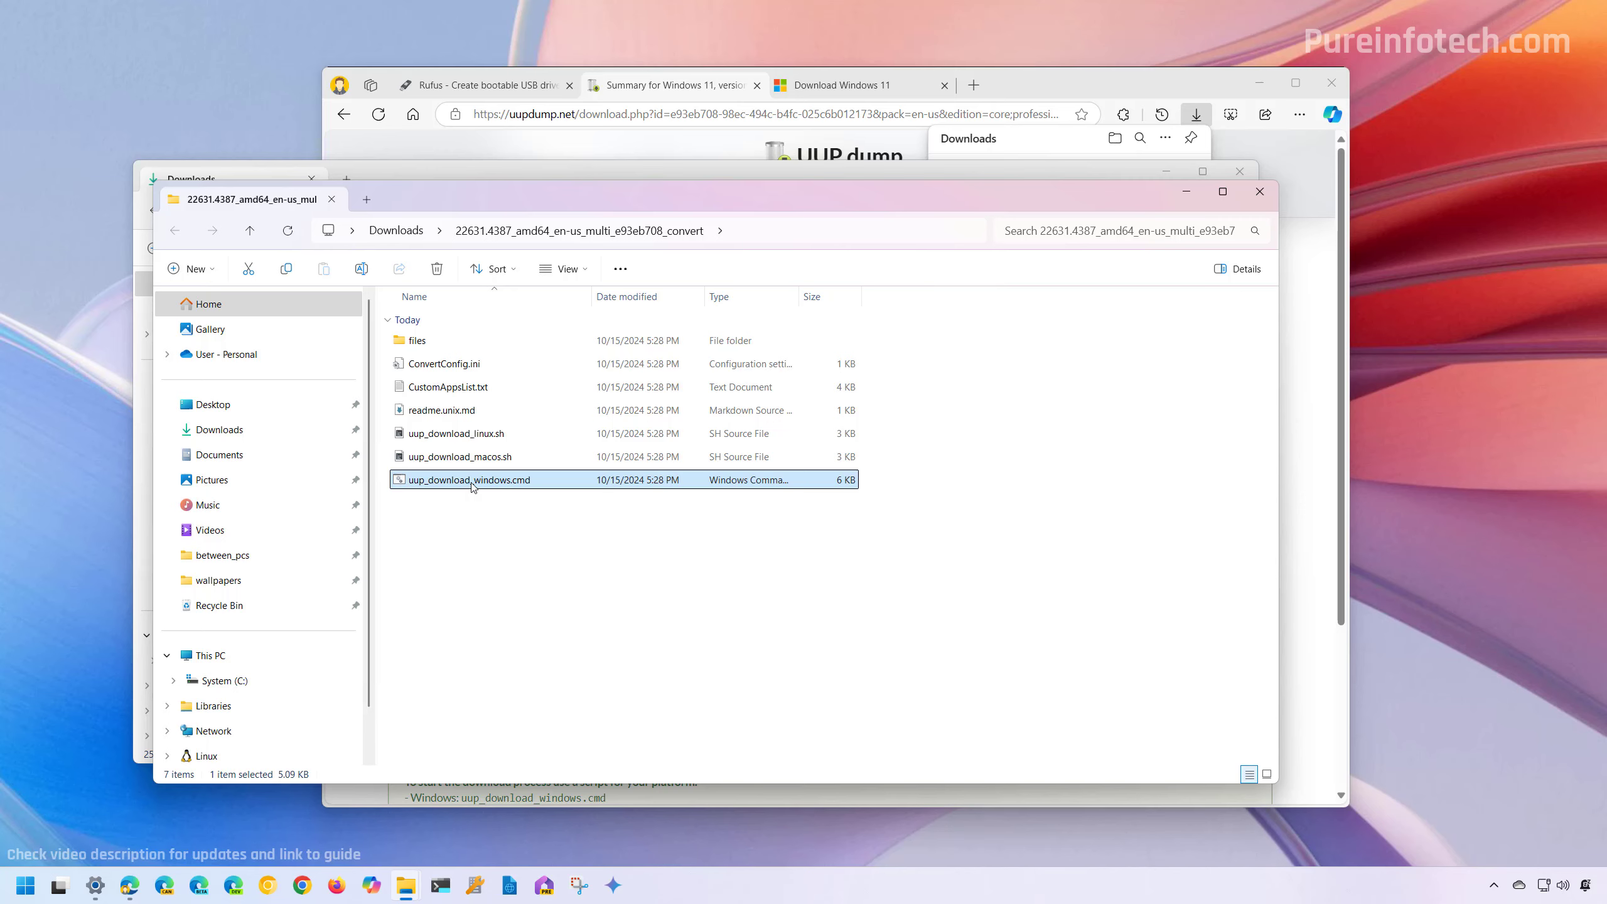
# - Run uup_download_windows.cmd as administrator and get past the SmartScreen warning
pyautogui.rightClick(470, 479)
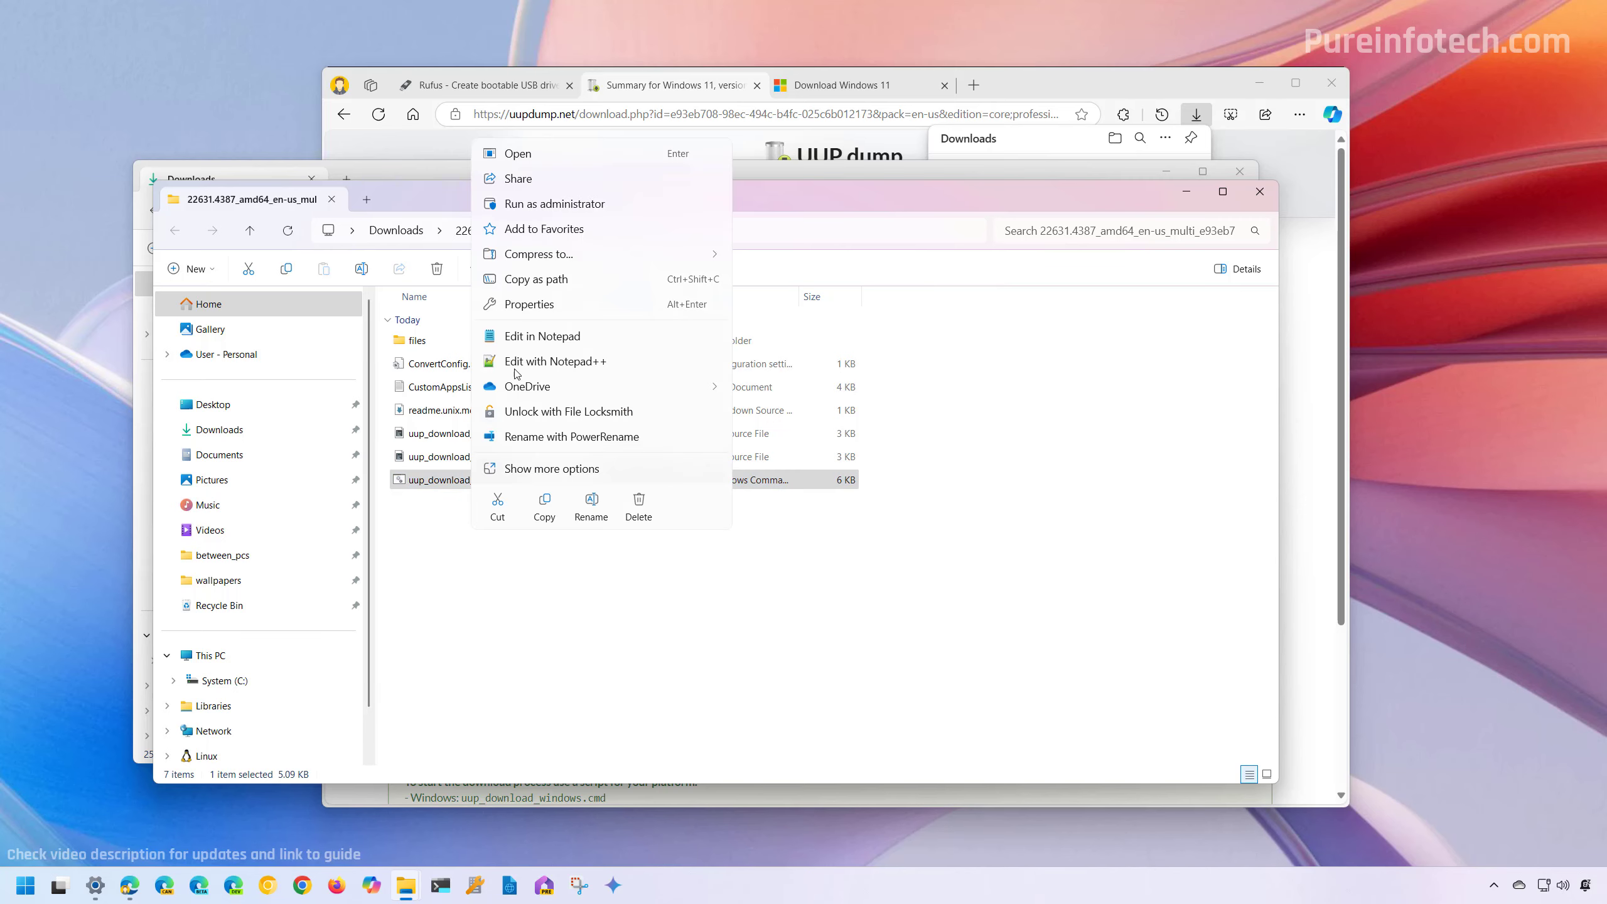
pyautogui.moveTo(536, 213)
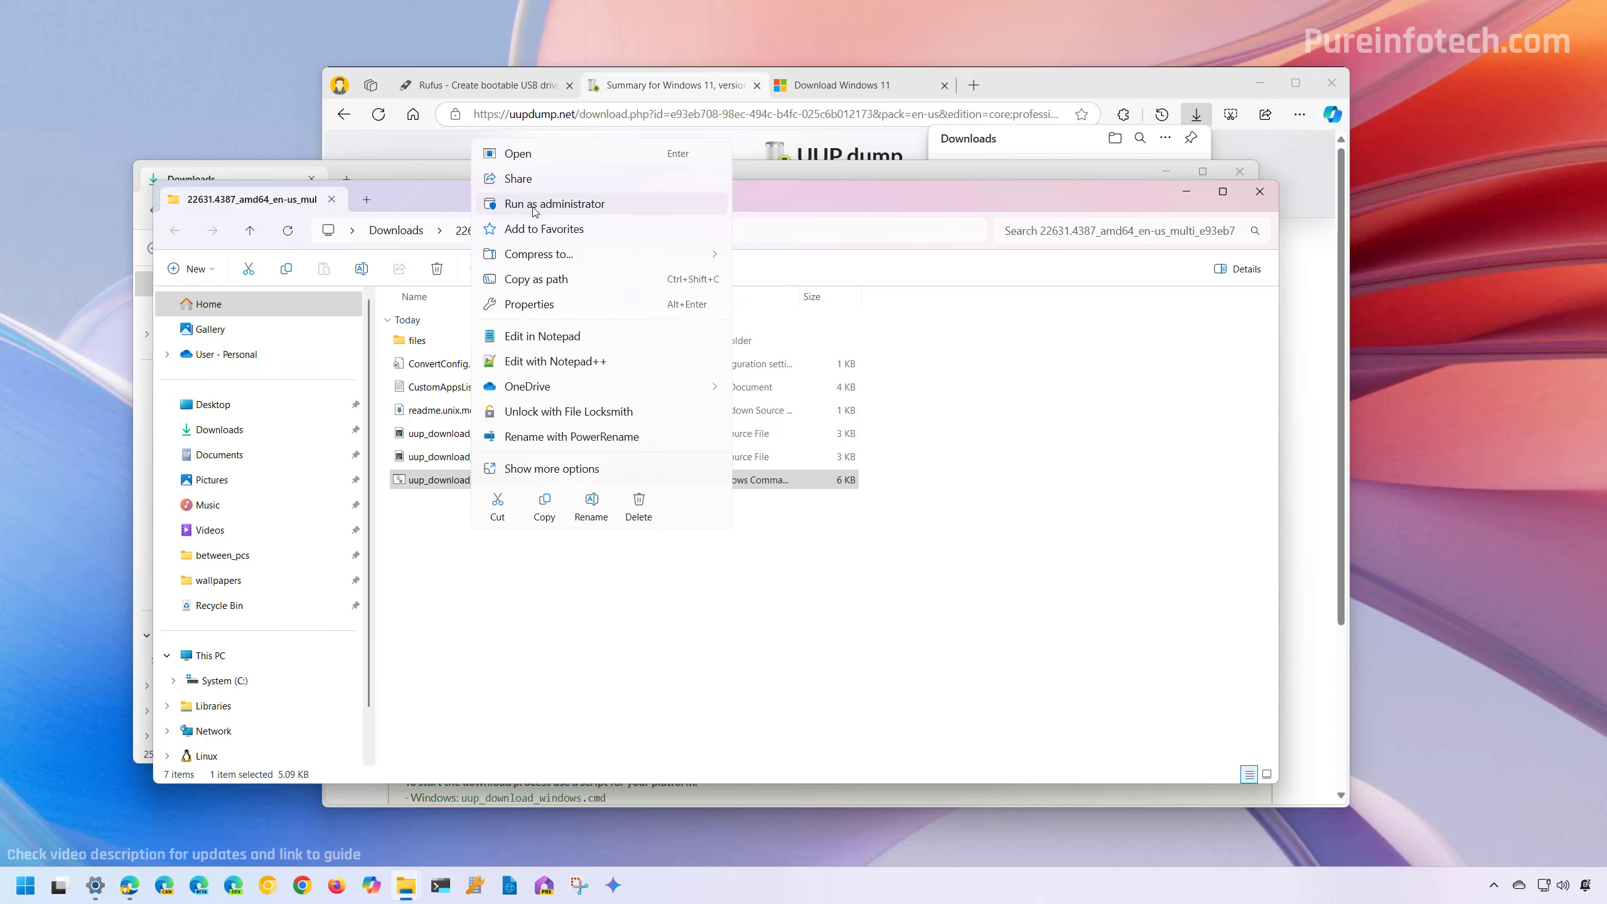
pyautogui.click(555, 204)
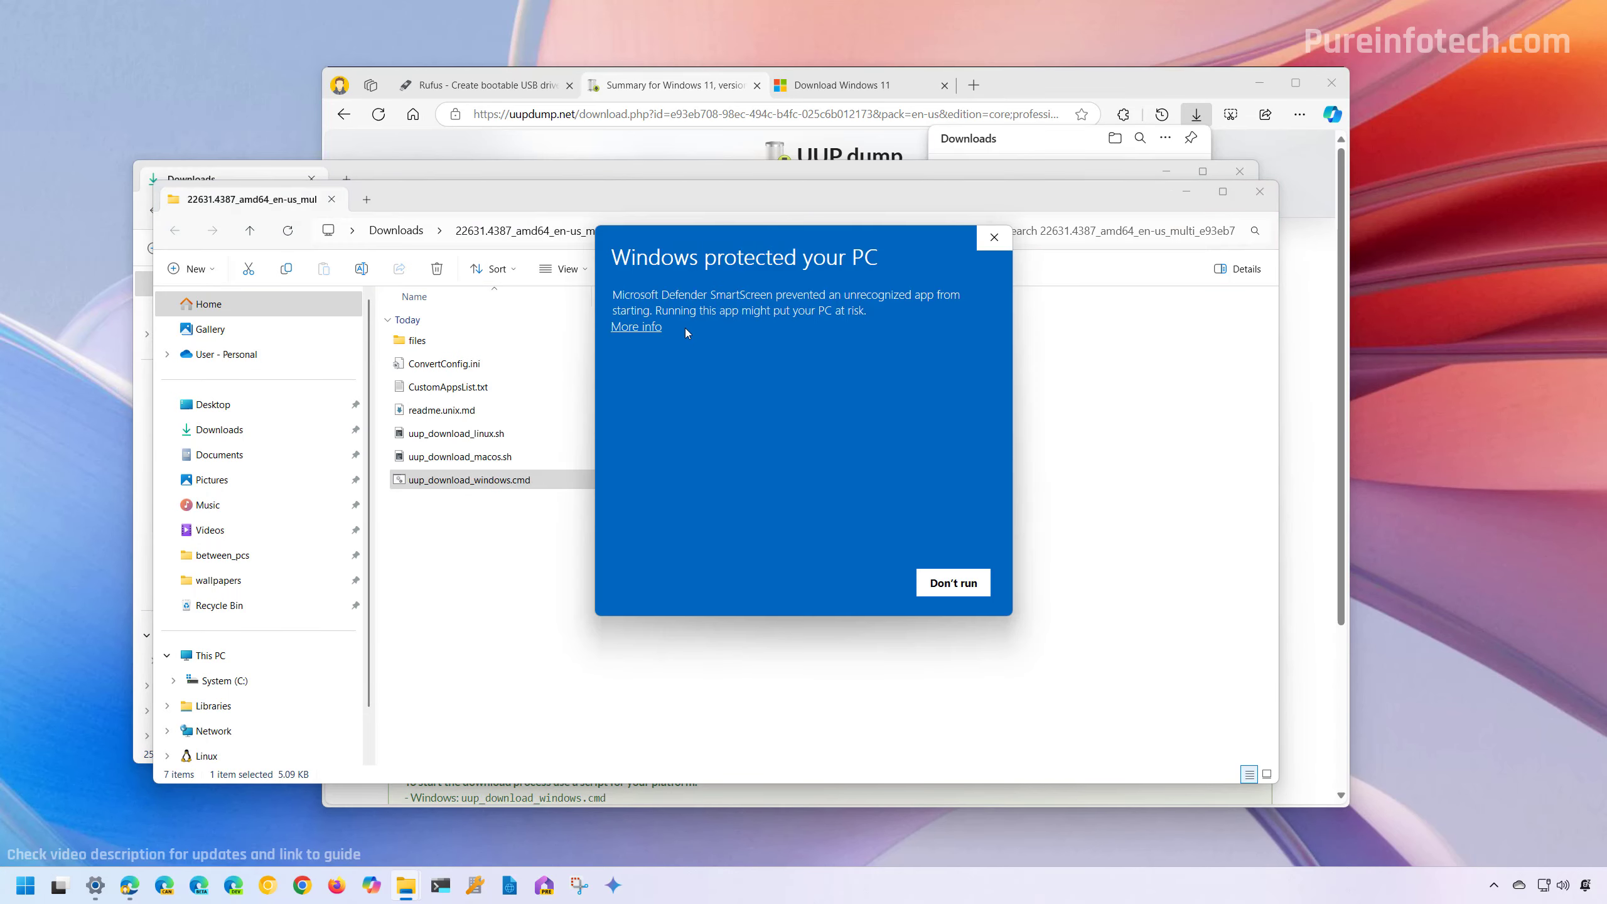
pyautogui.click(953, 582)
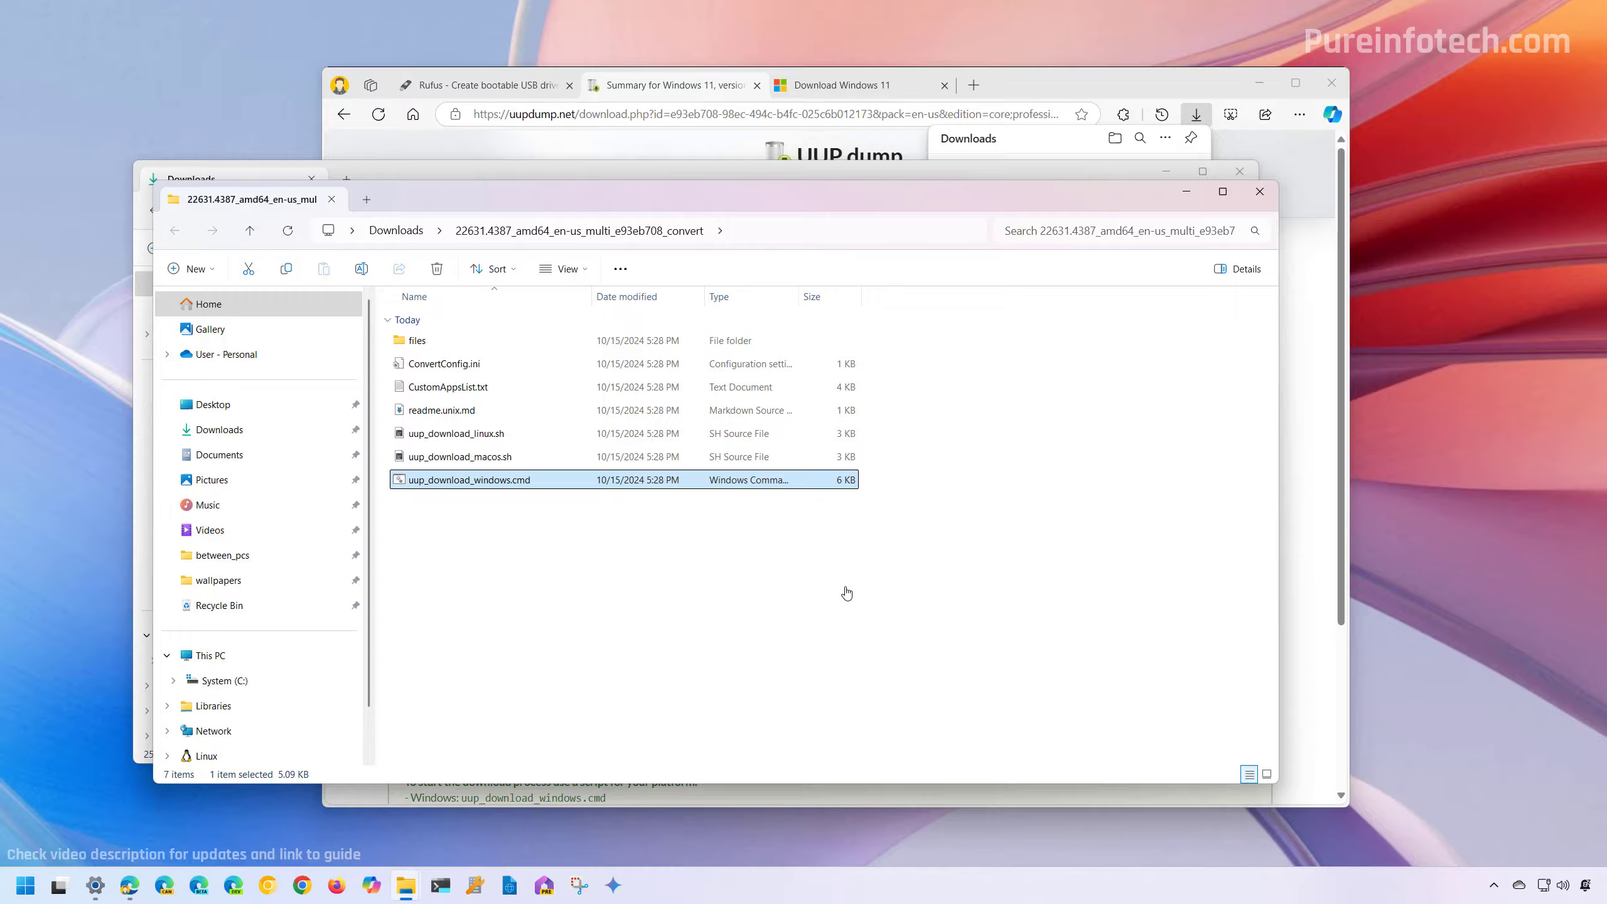
pyautogui.doubleClick(470, 480)
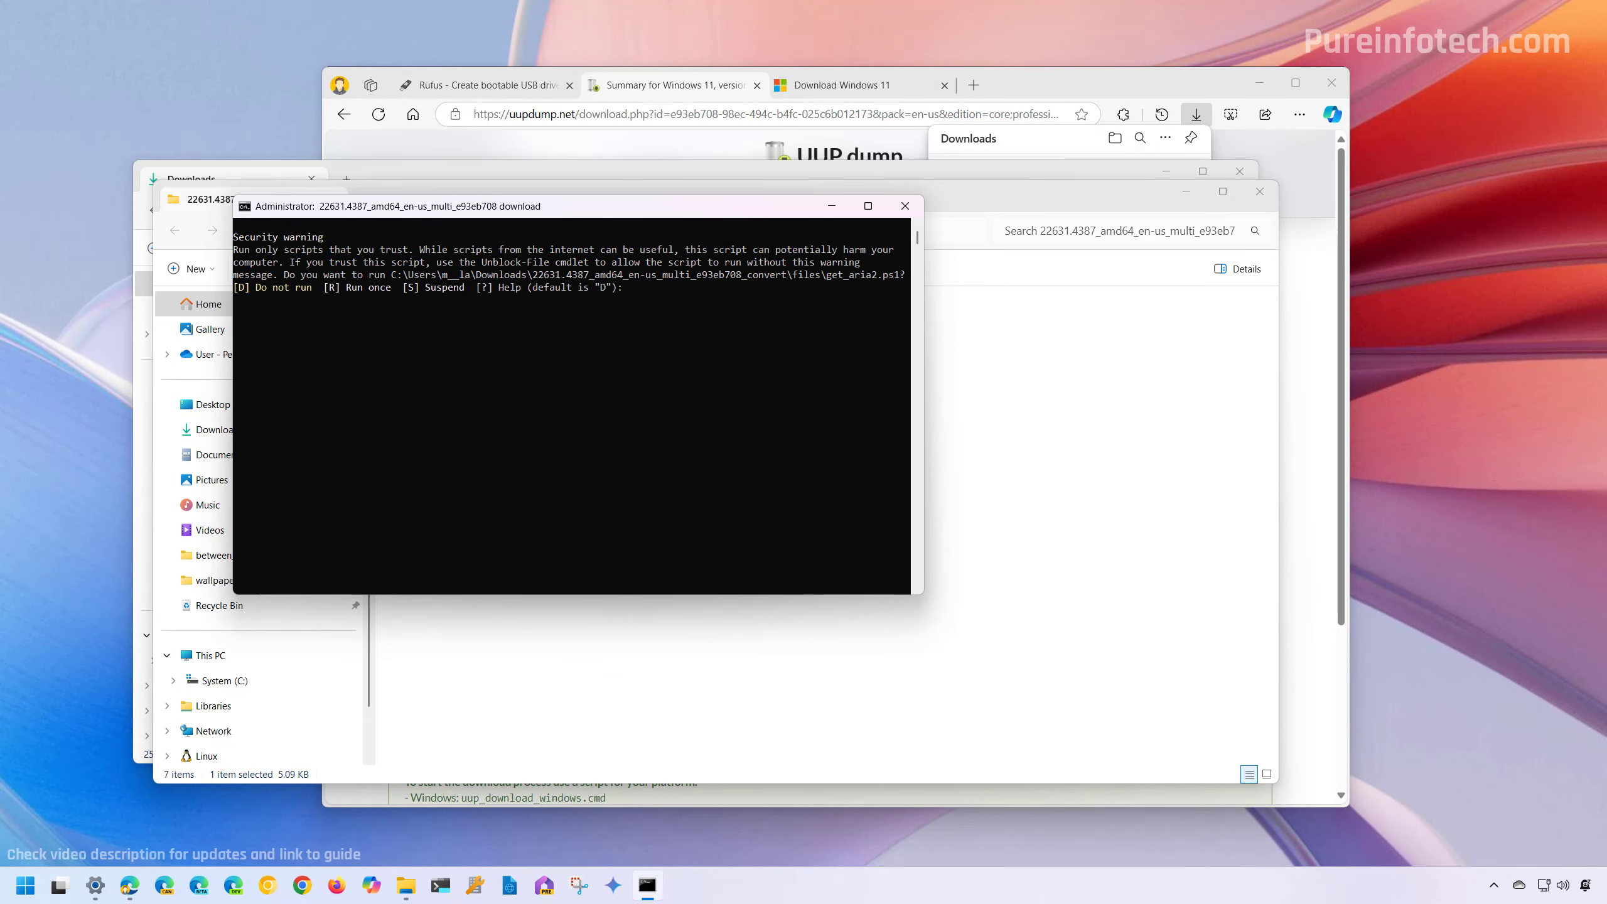
# - Answer the get_aria2.ps1 security warning with R for Run once
pyautogui.write('R')
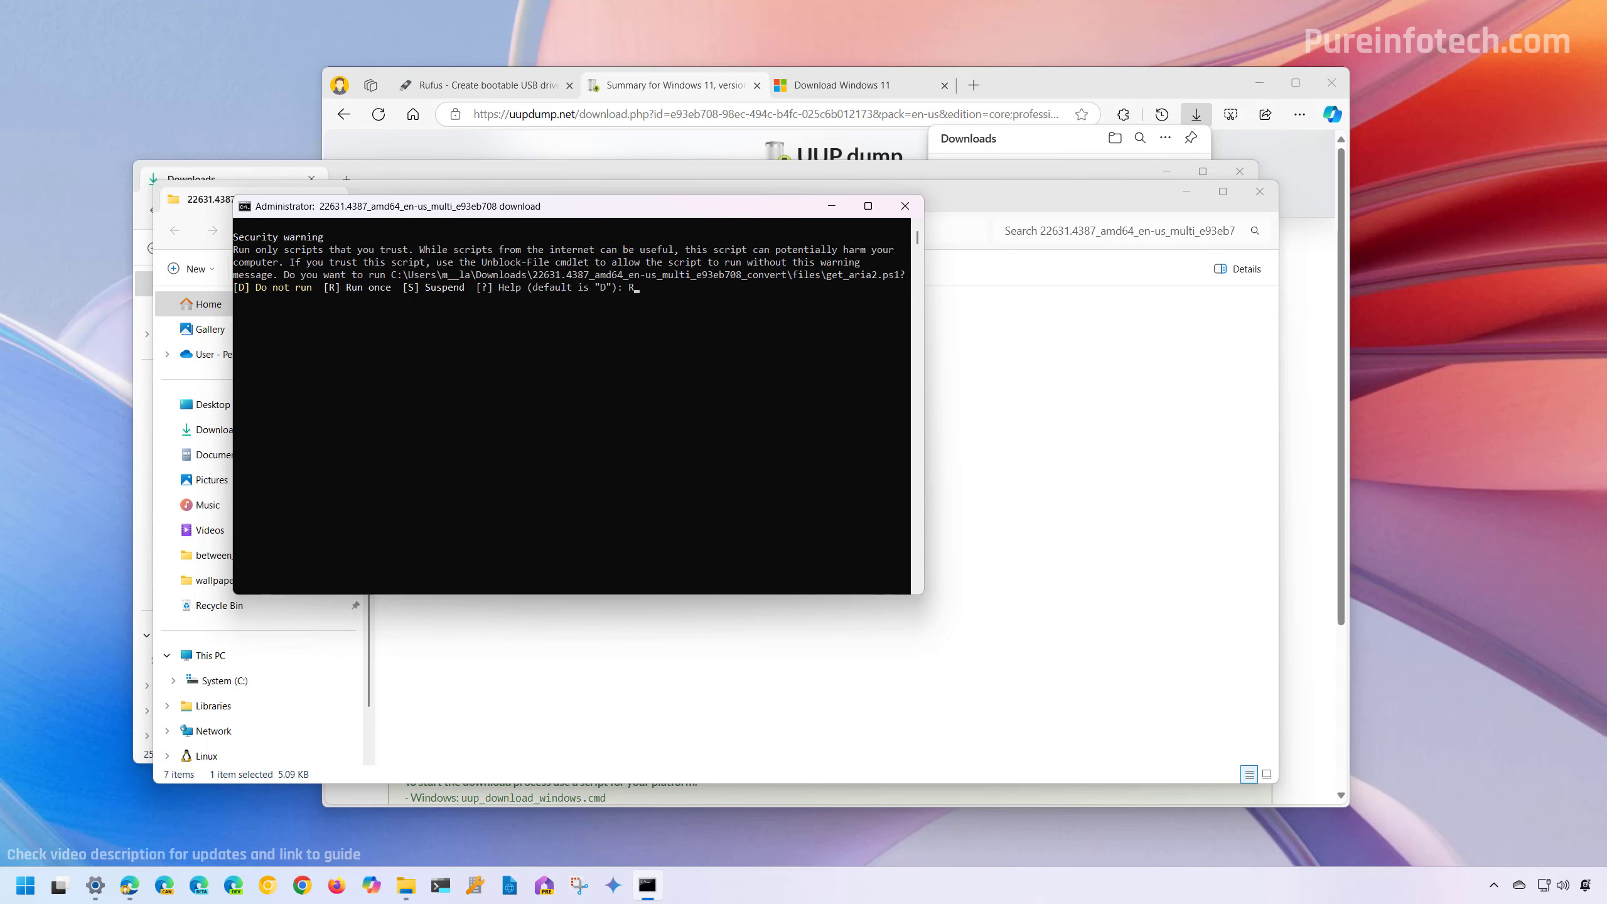
pyautogui.press('enter')
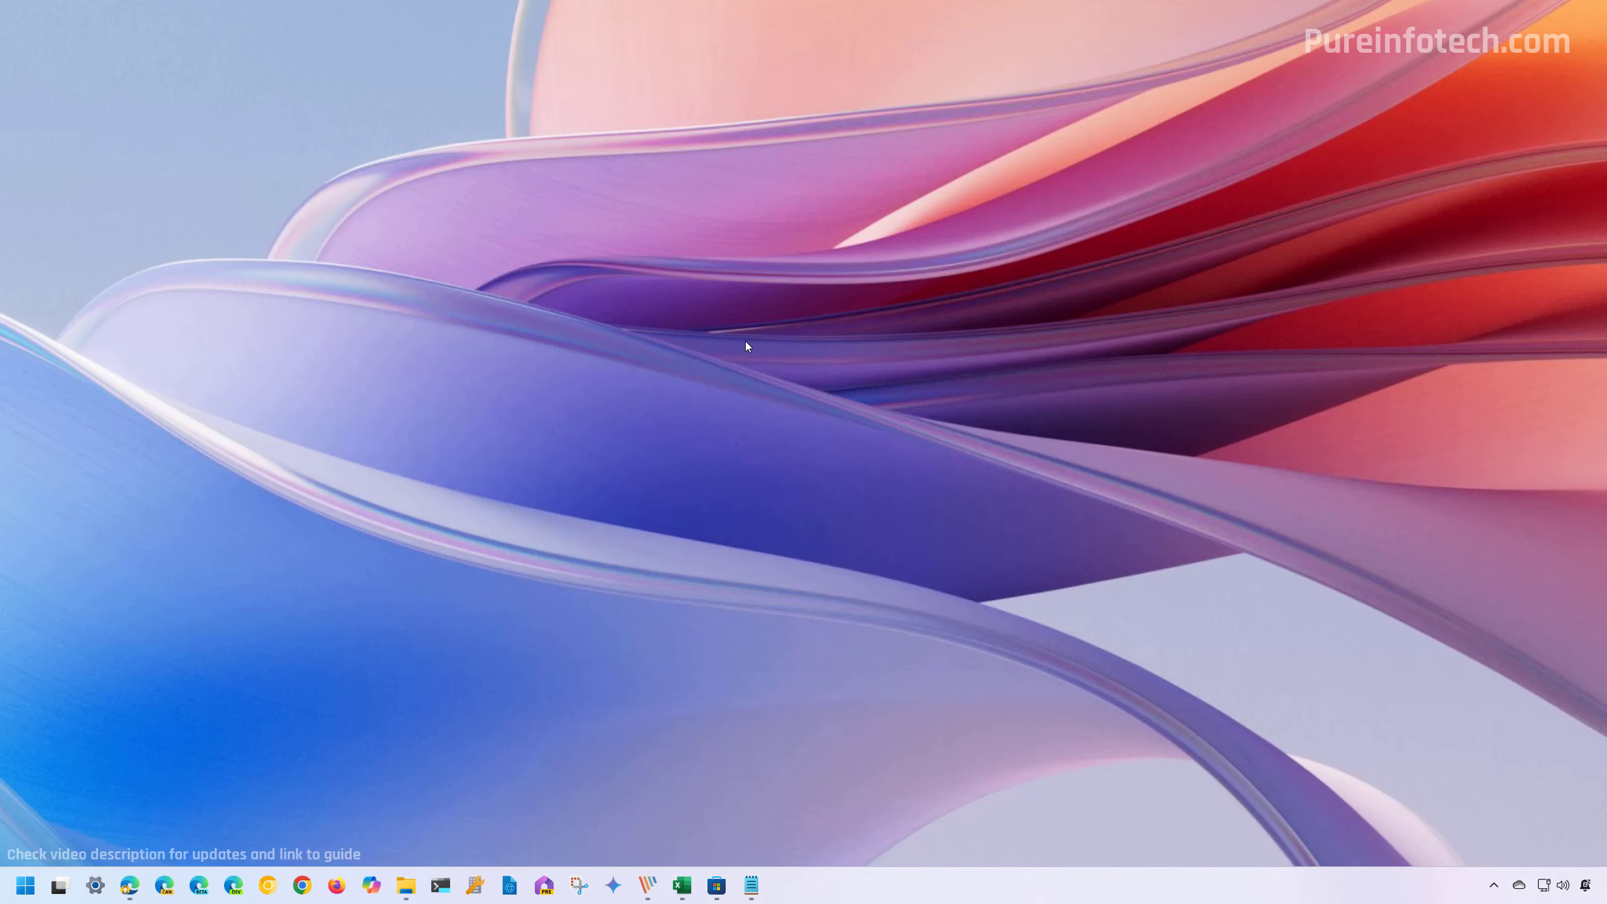
pyautogui.moveTo(406, 886)
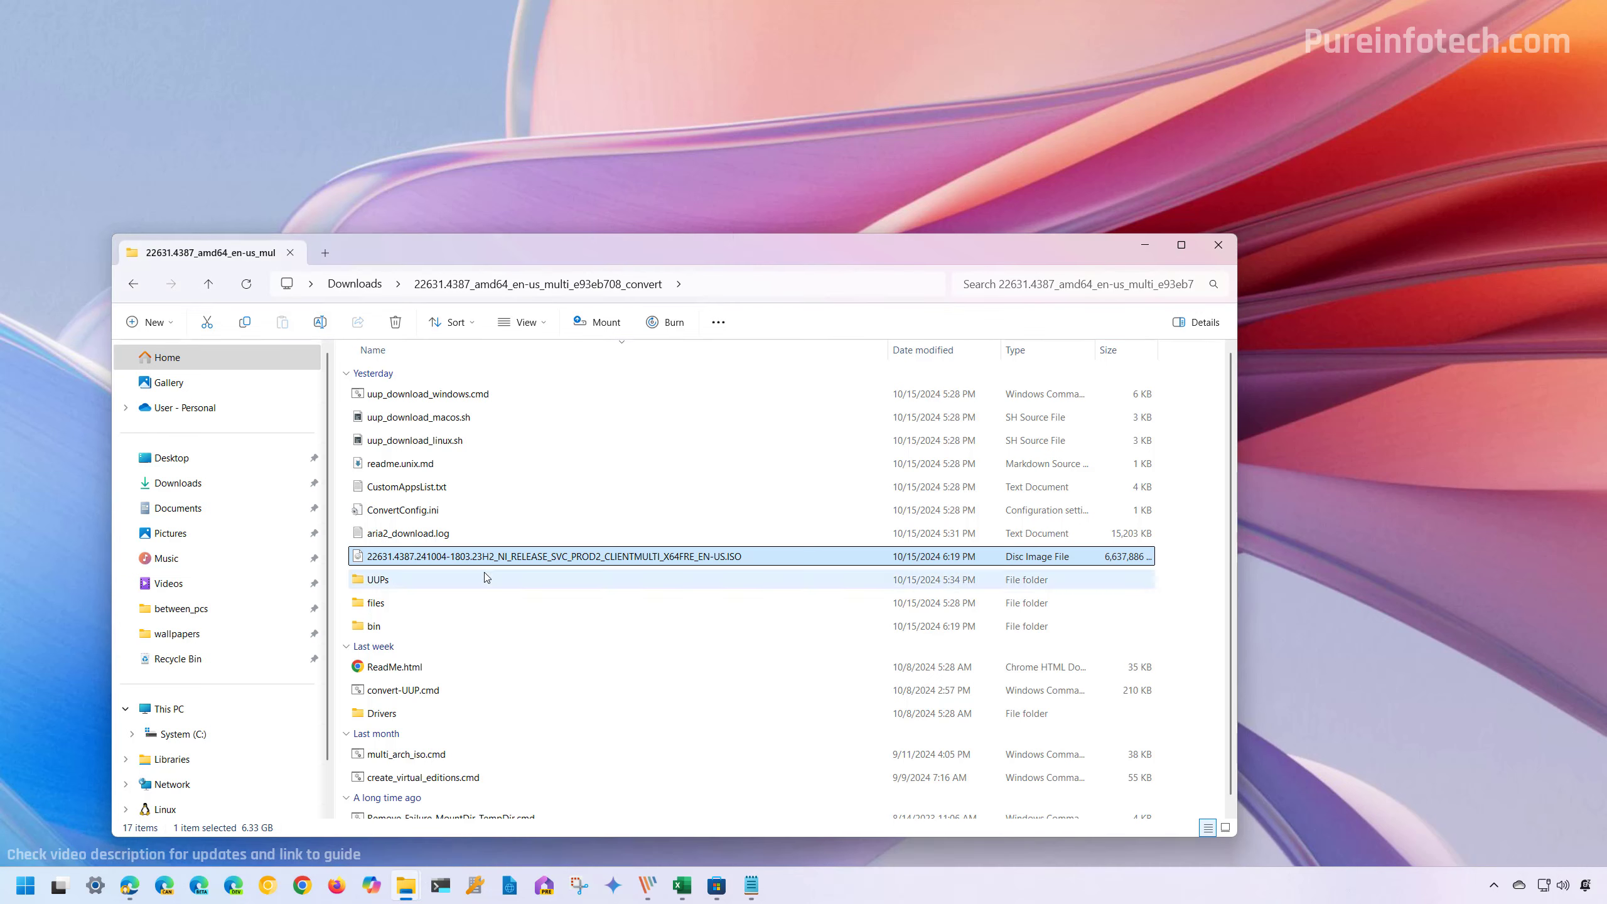
pyautogui.moveTo(573, 349)
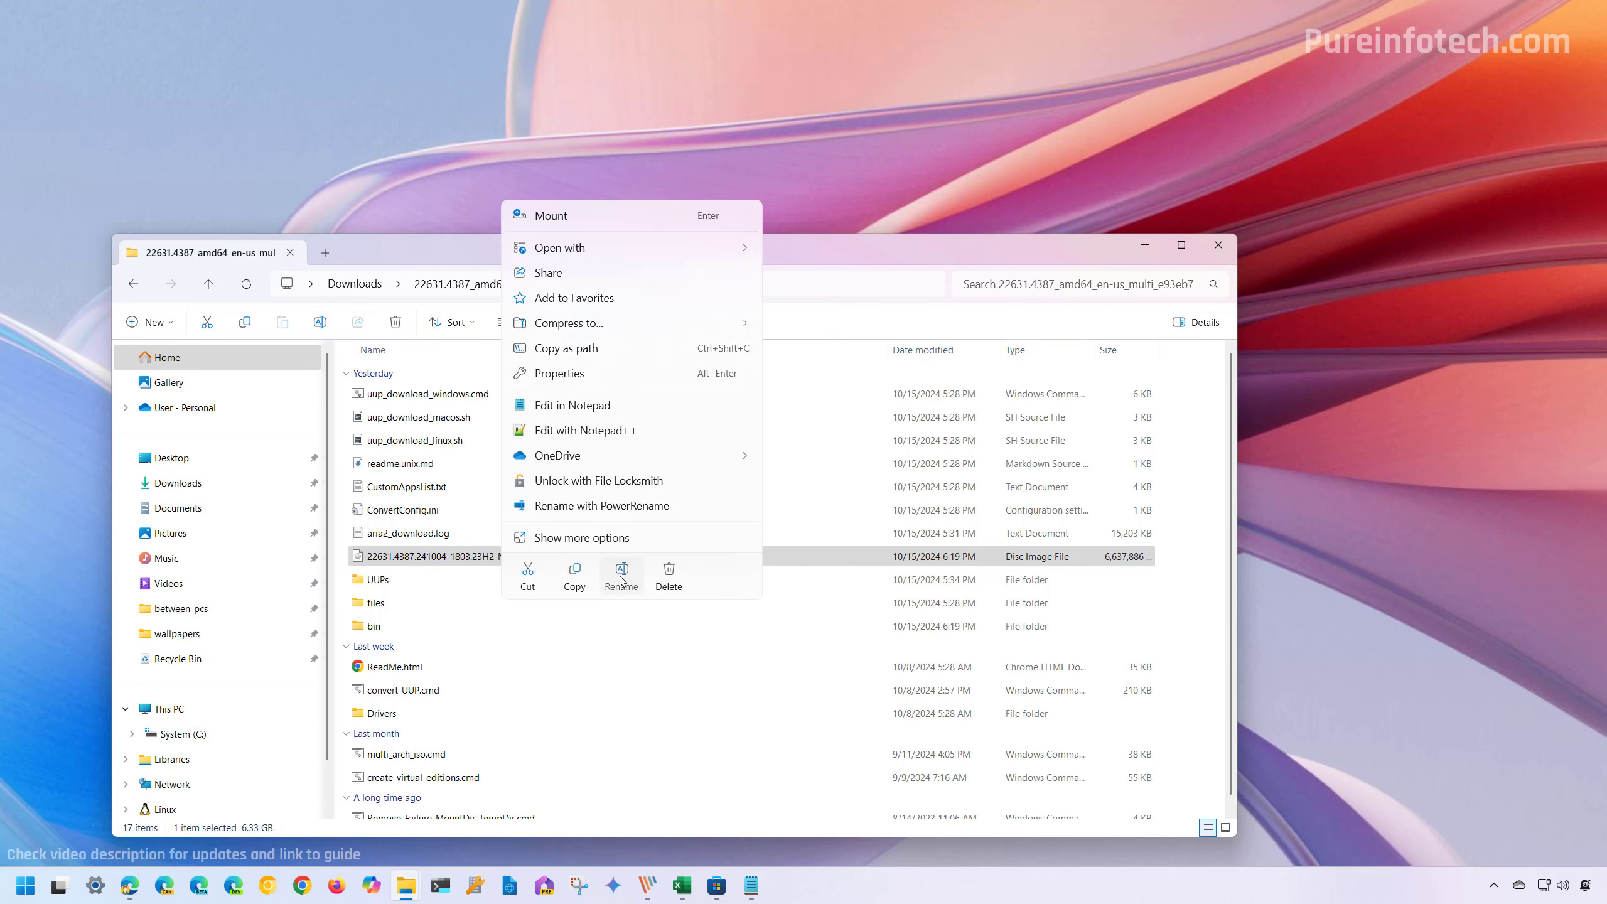
# - Rename the finished Windows 11 ISO to win11_23h2.ISO
pyautogui.click(622, 569)
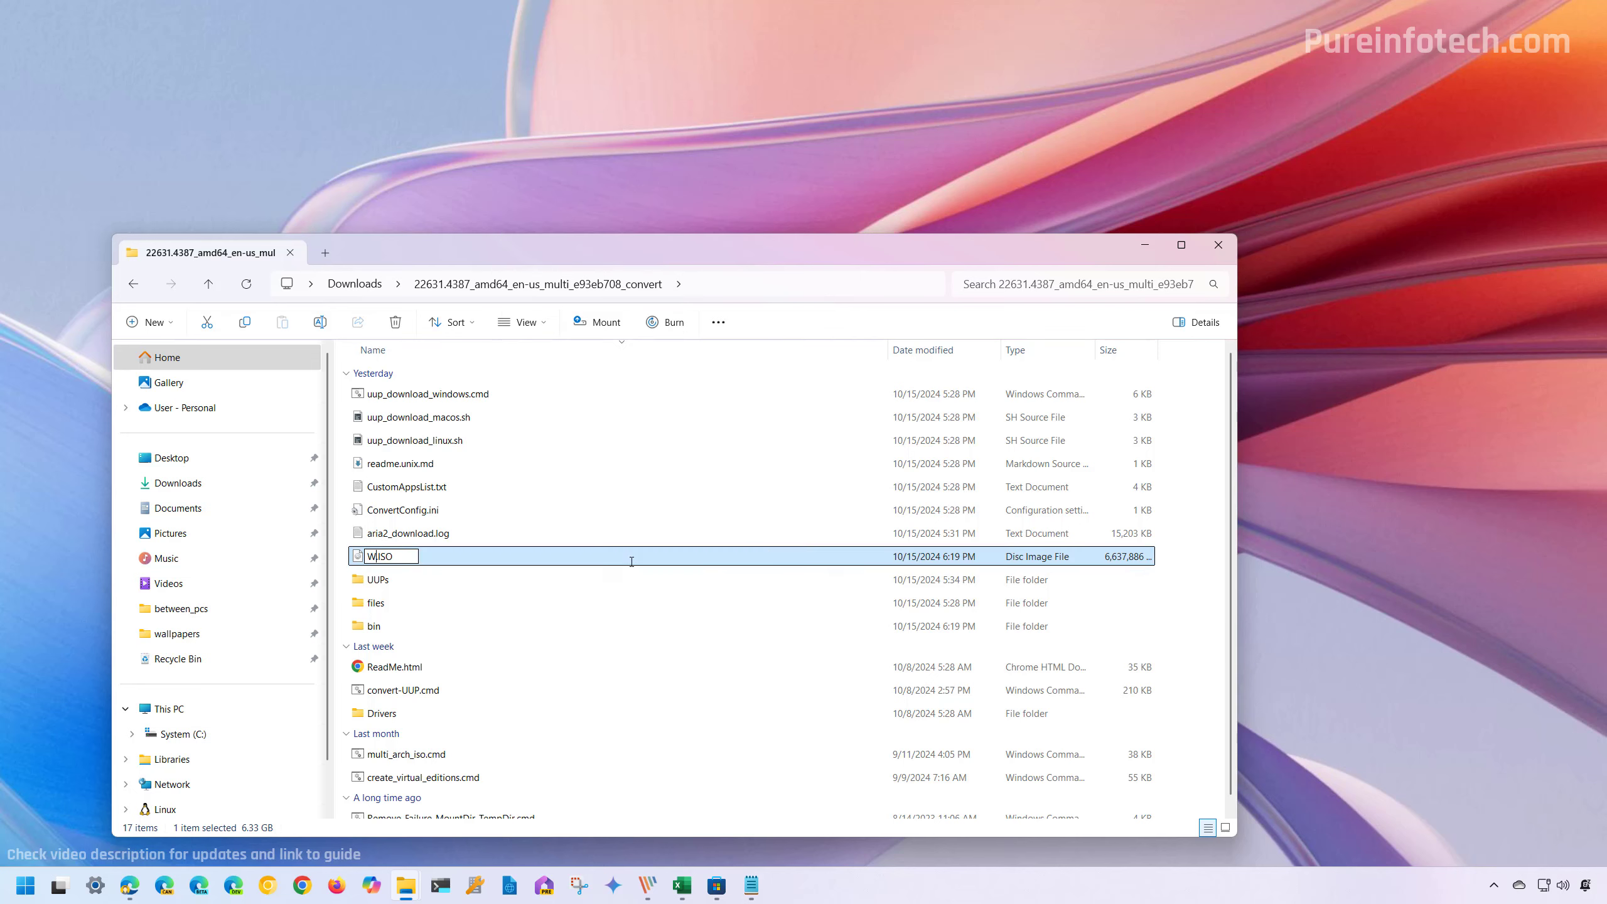
pyautogui.write('win11_23')
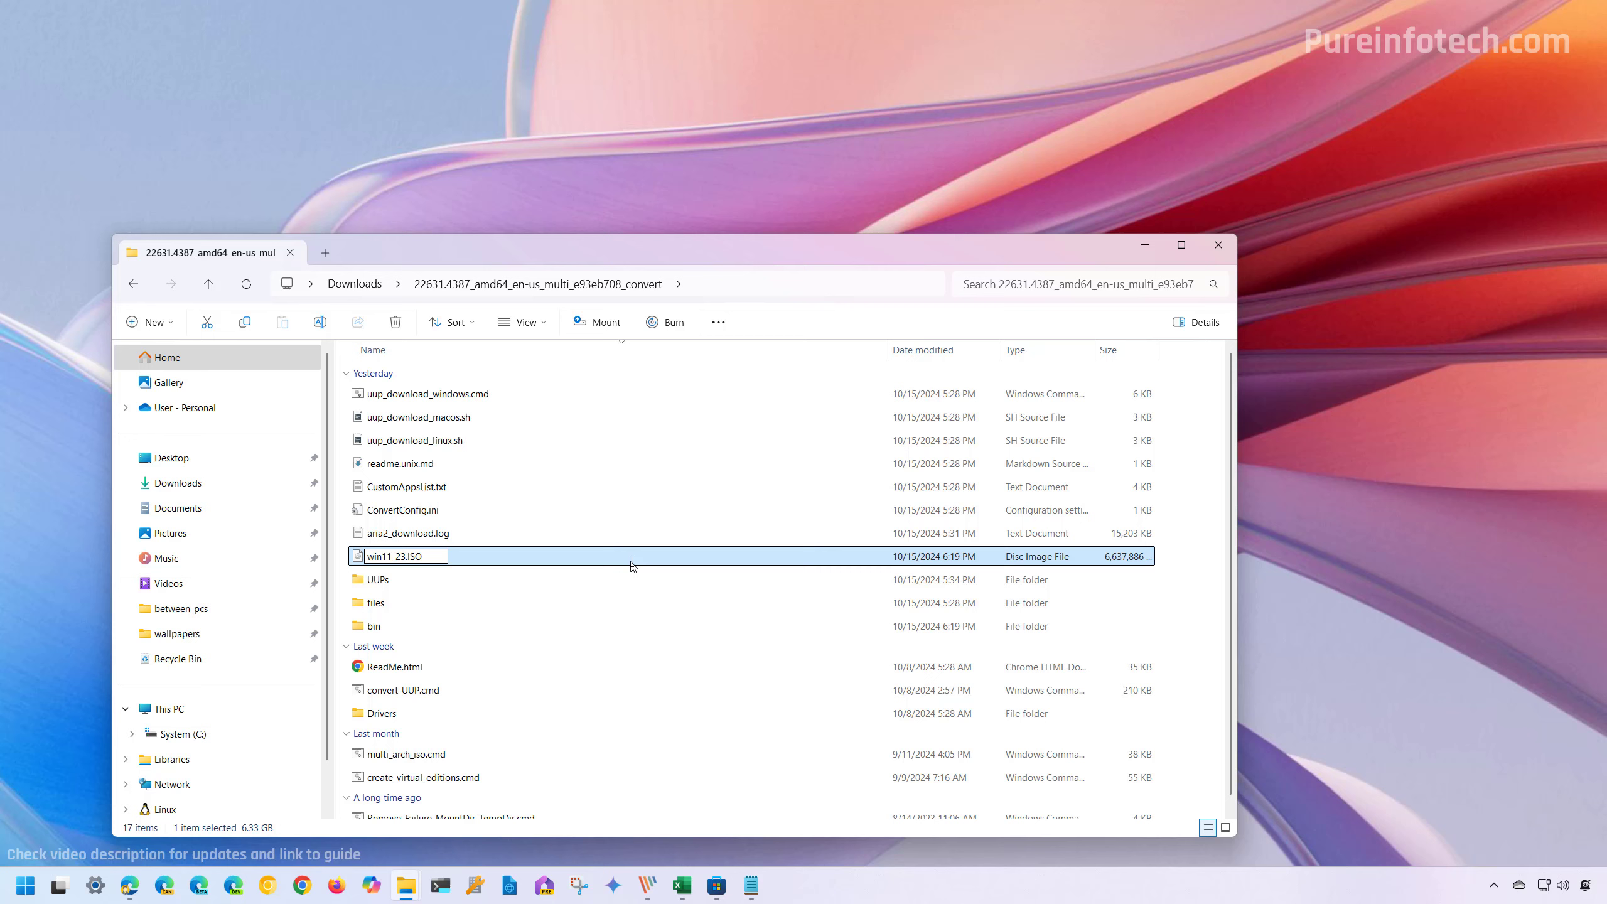
pyautogui.write('h2')
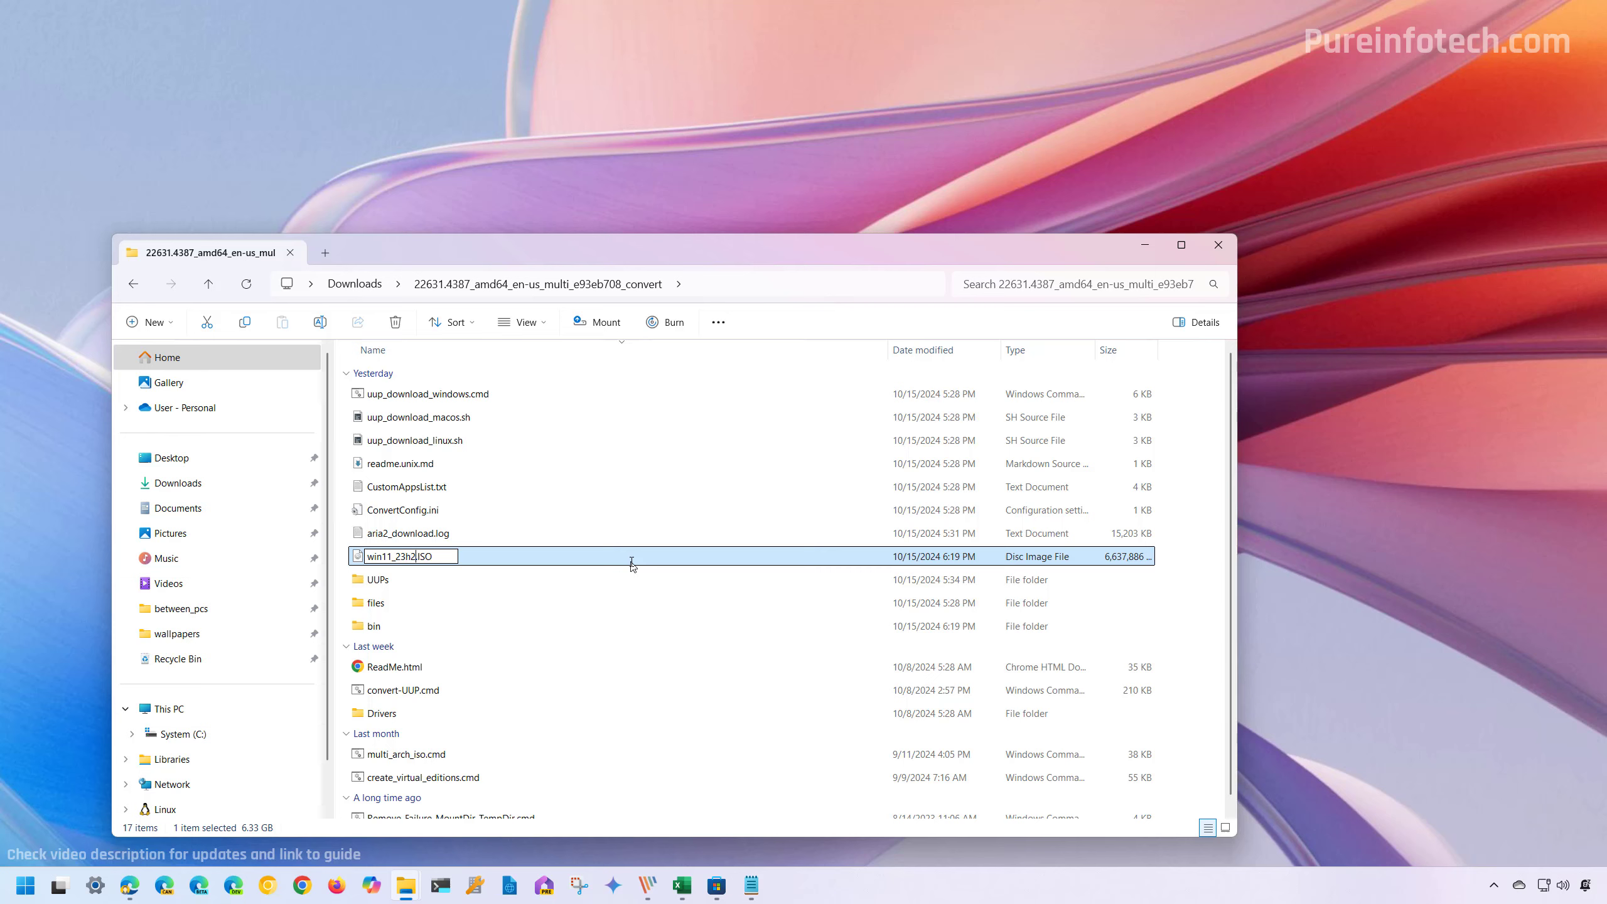
pyautogui.press('Enter')
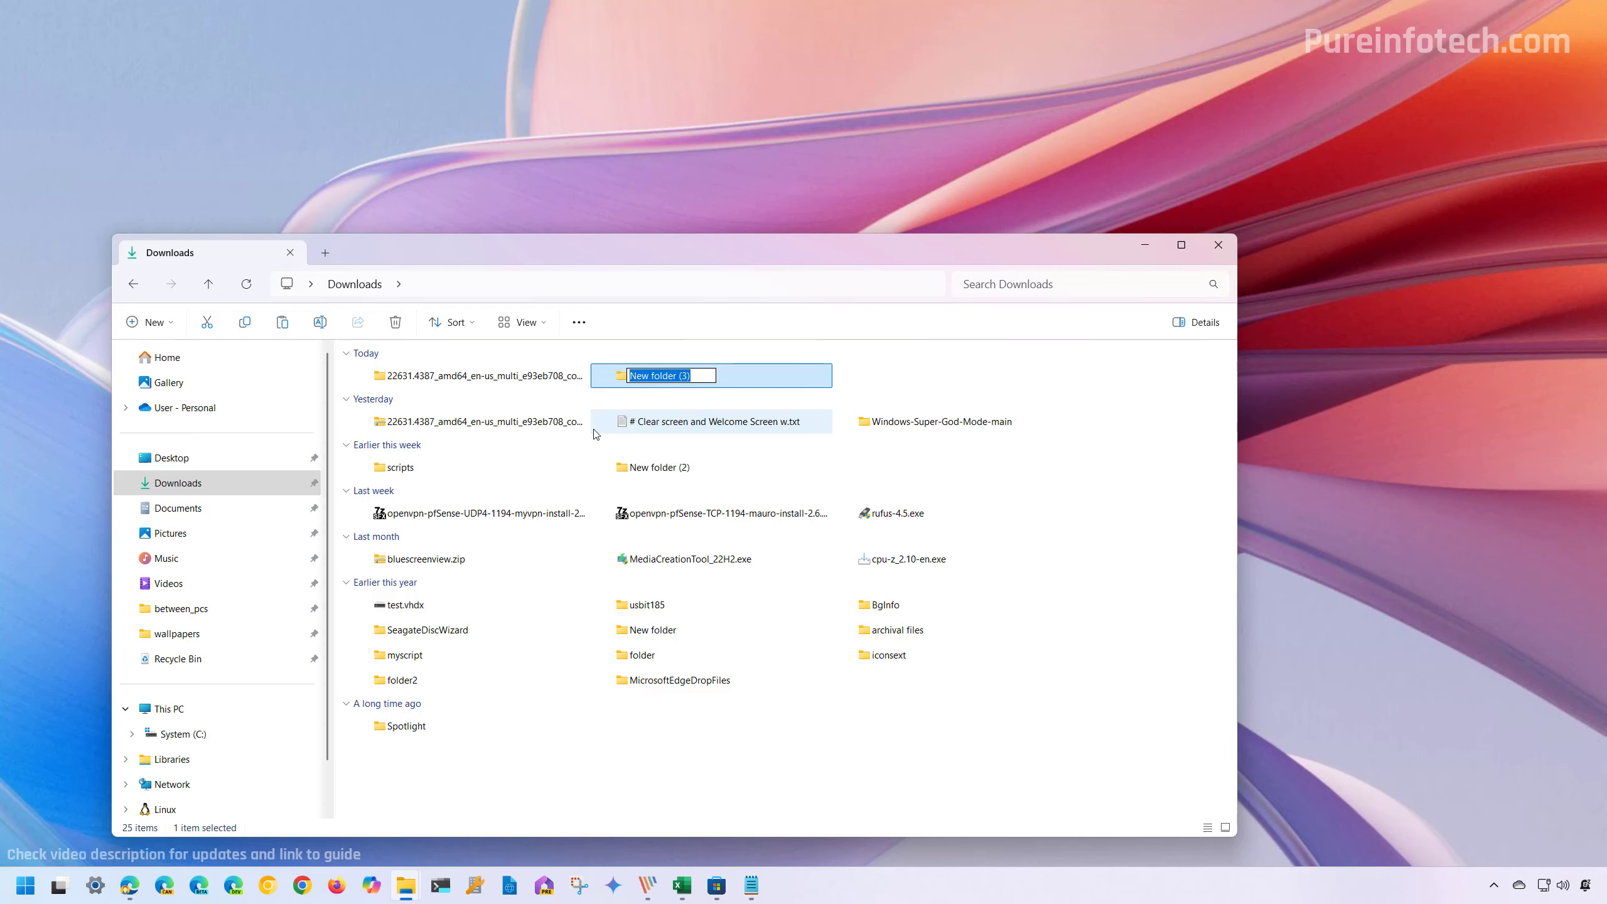
# - Name the new Downloads folder Windows 11 23H2 ISO and open it
pyautogui.write('Windows 11 23H2 ISO')
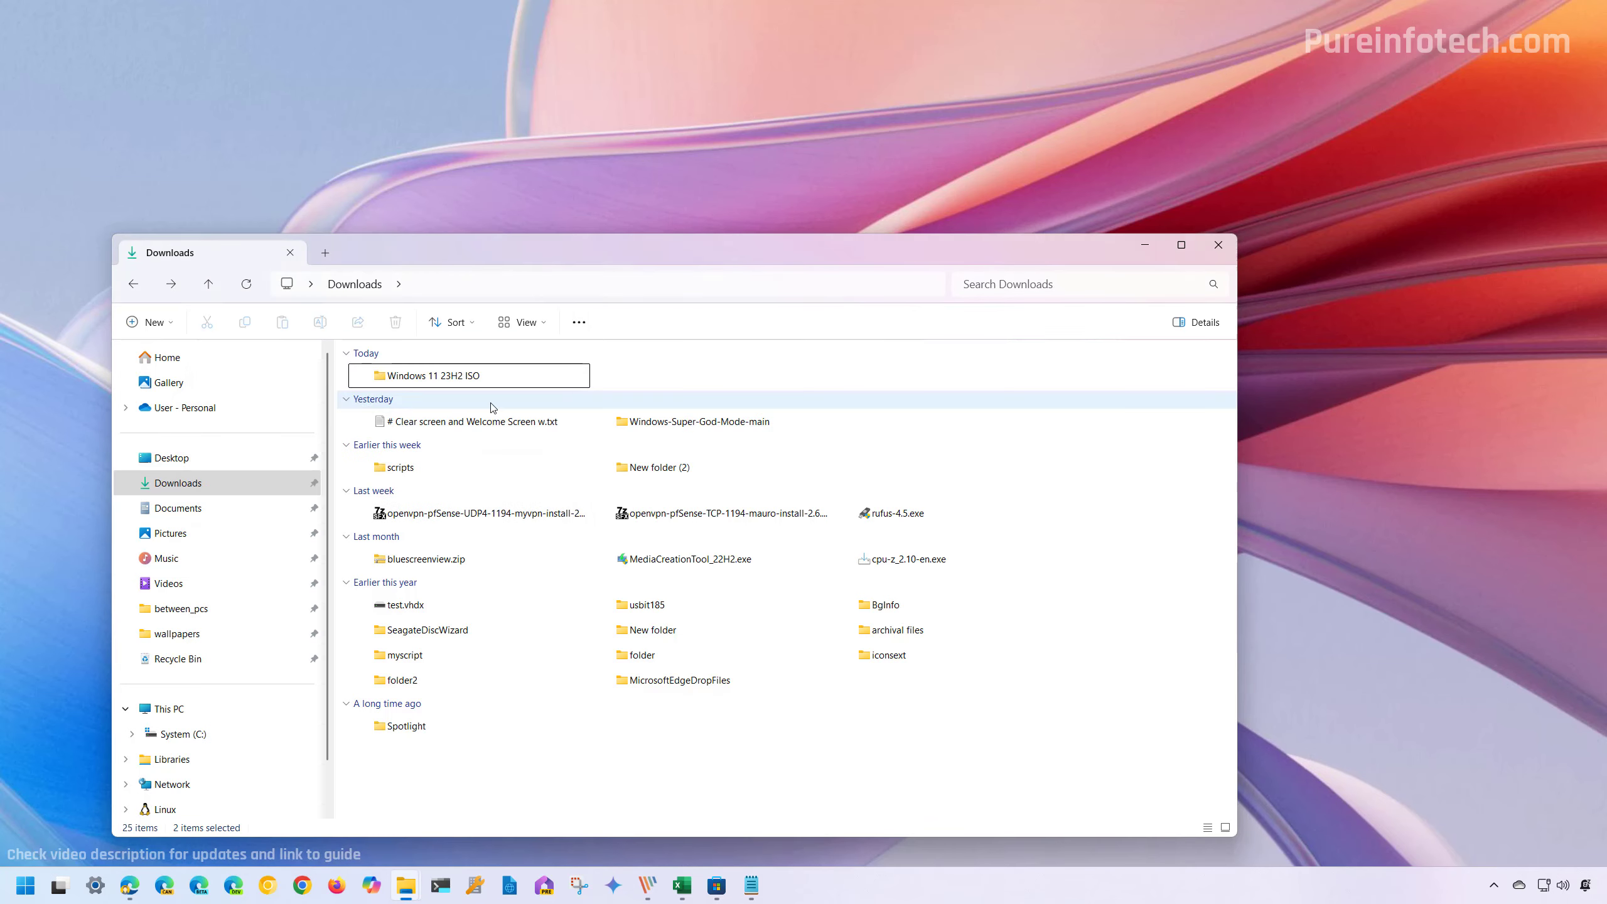
pyautogui.doubleClick(435, 375)
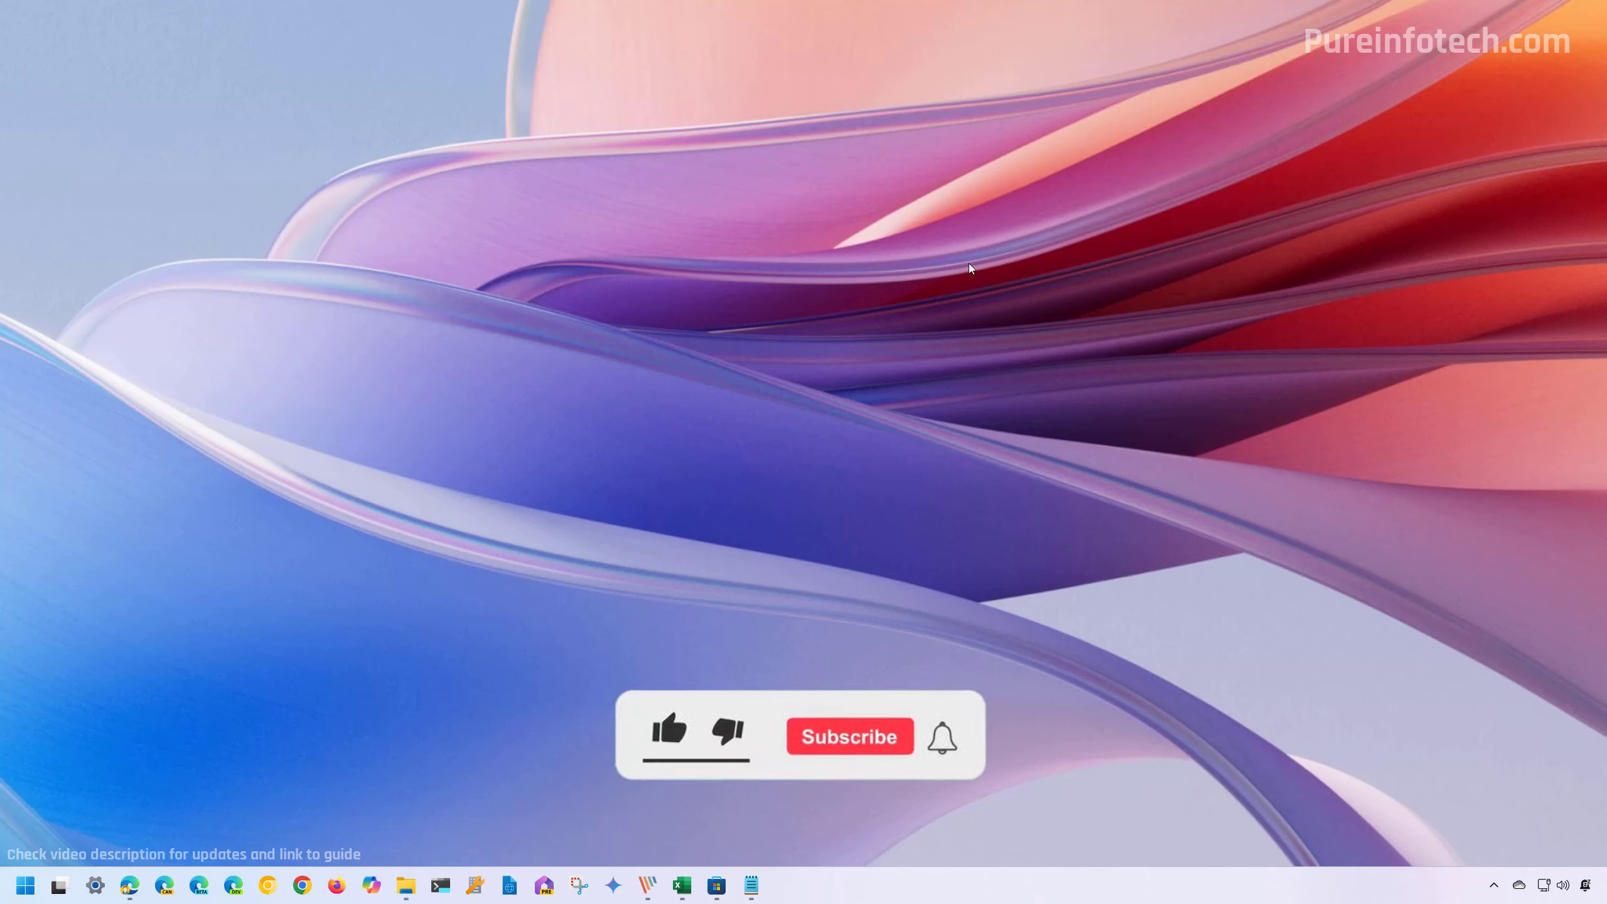
pyautogui.click(668, 730)
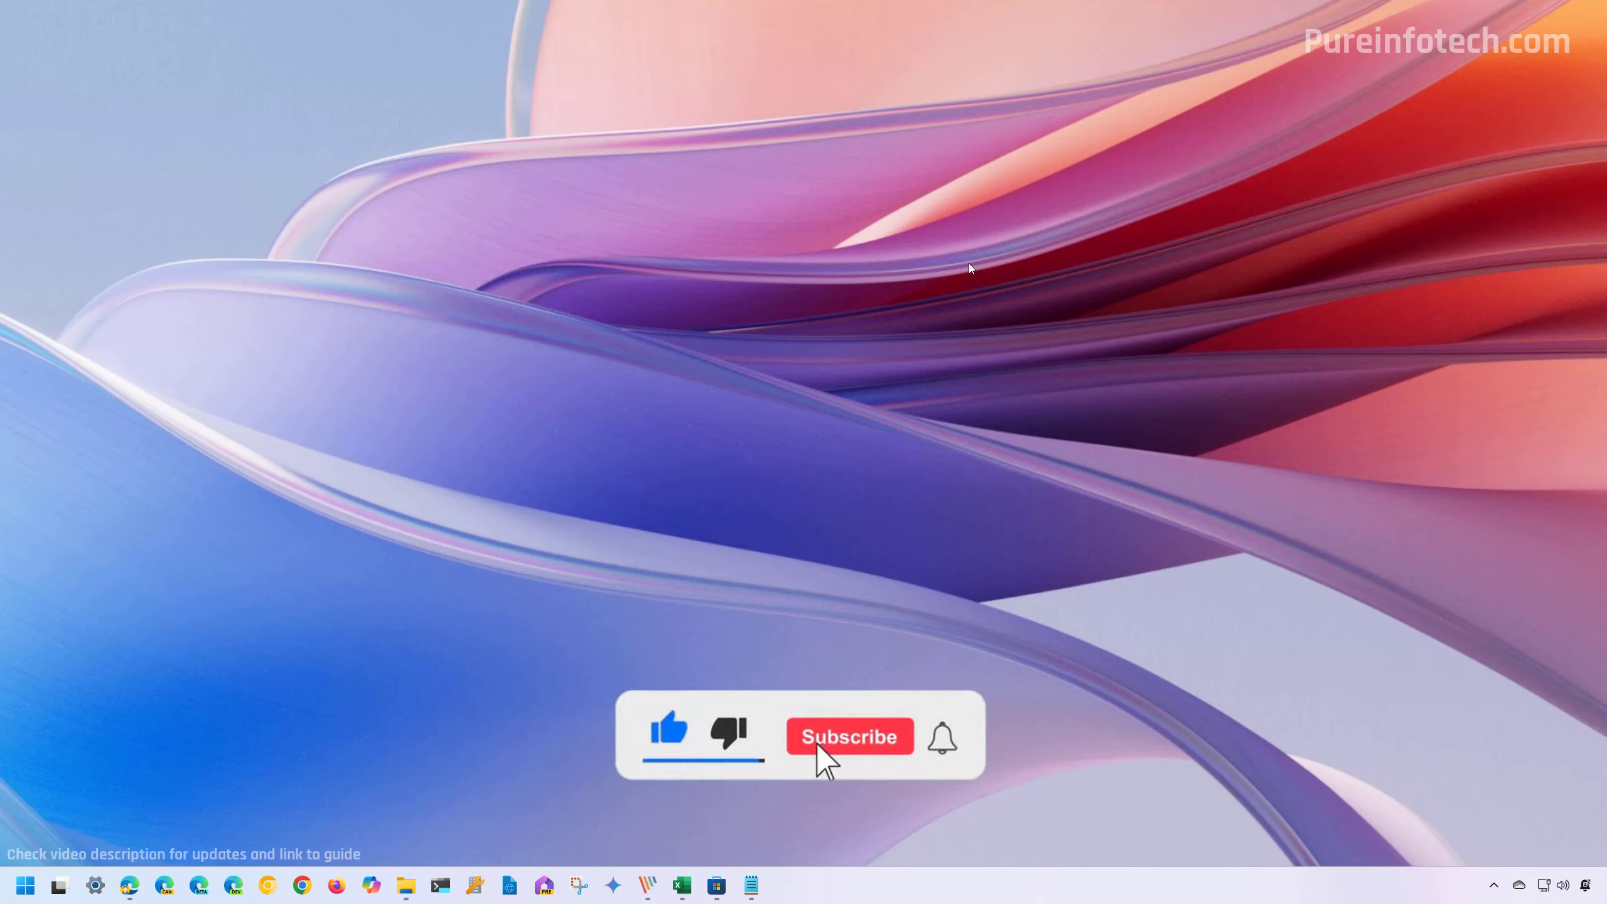
pyautogui.click(850, 735)
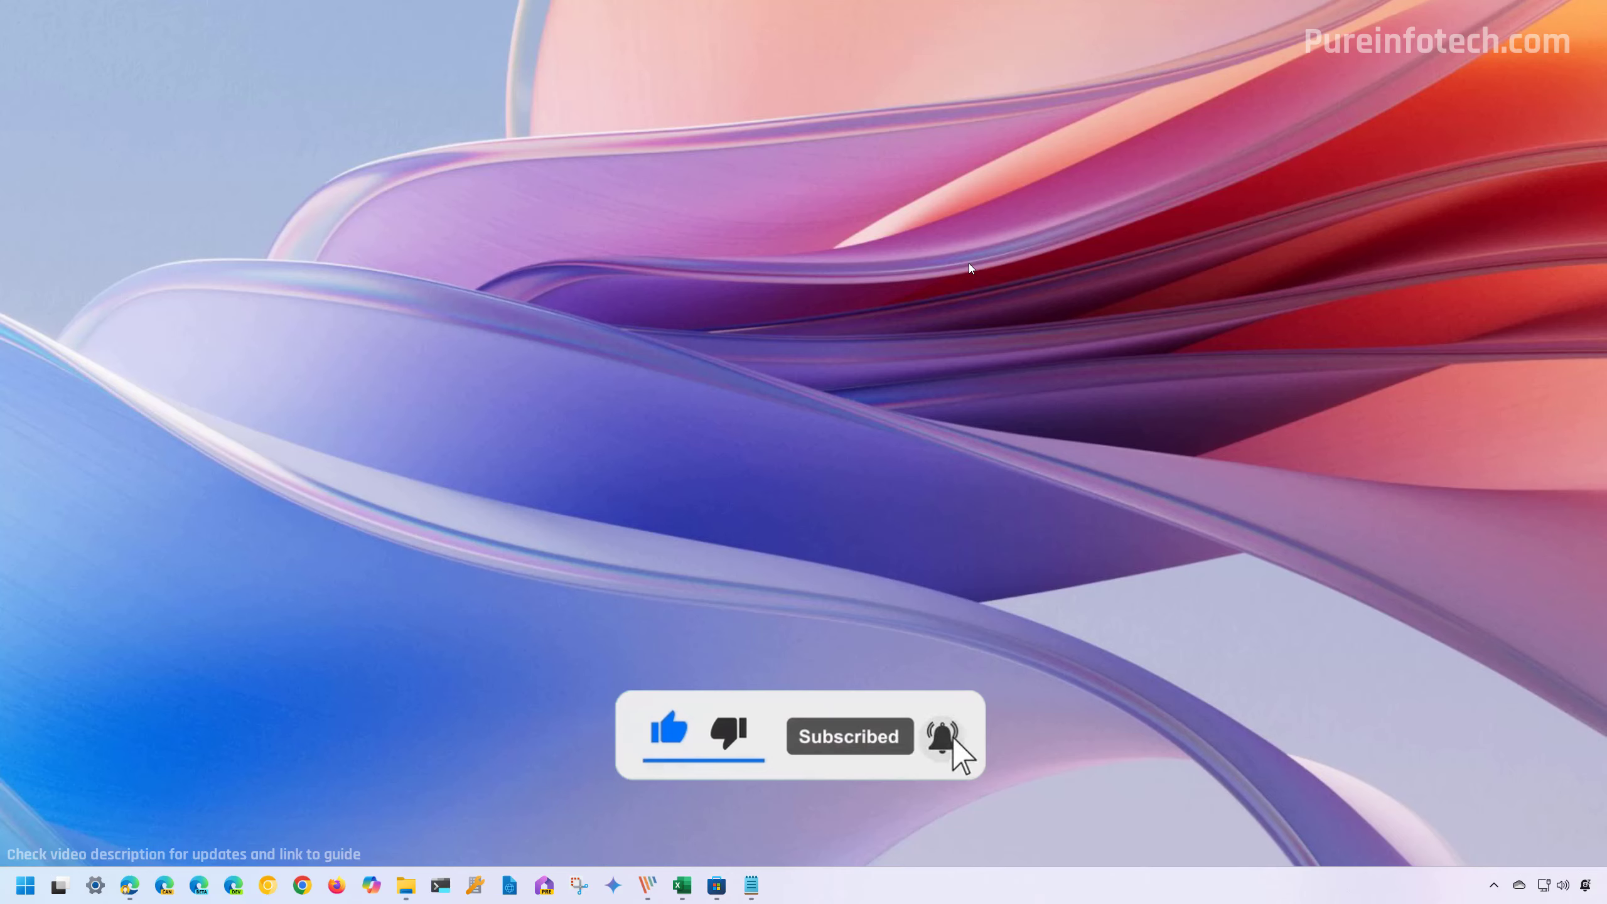